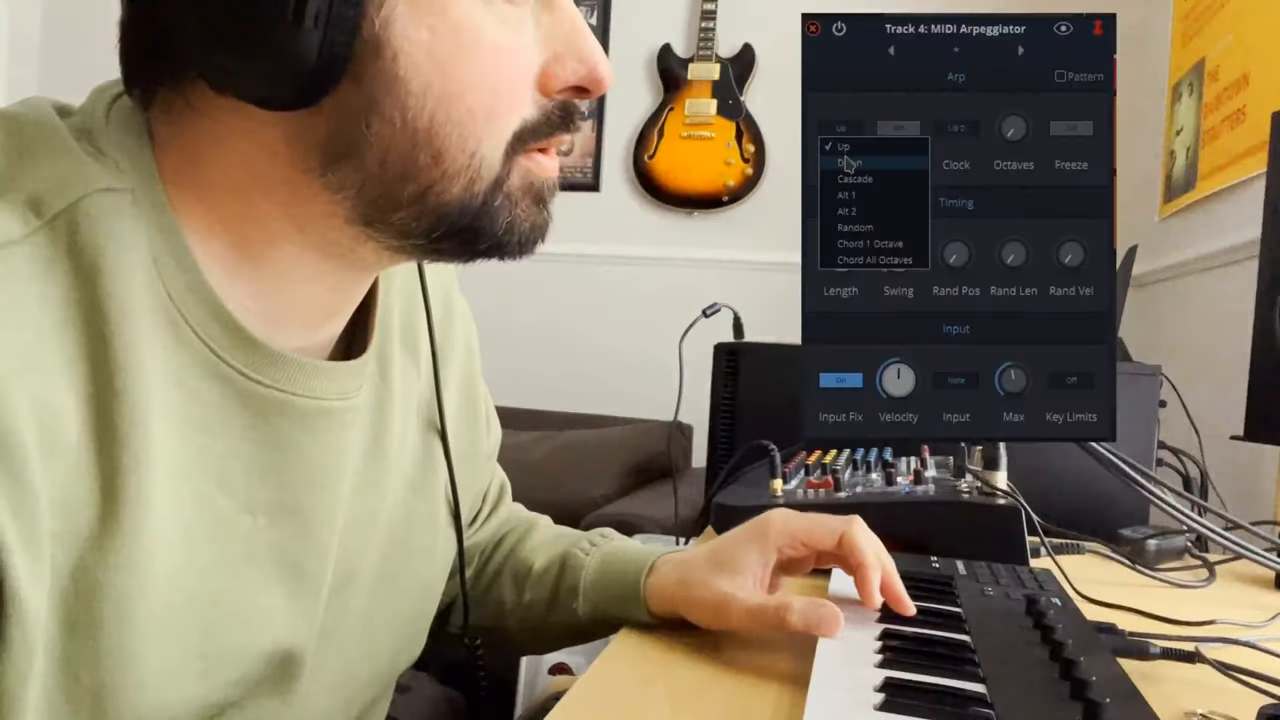
Switch the Track 4 arpeggiator's Direction from Up to Cascade.
{"action": "left_click", "coordinate": [848, 162]}
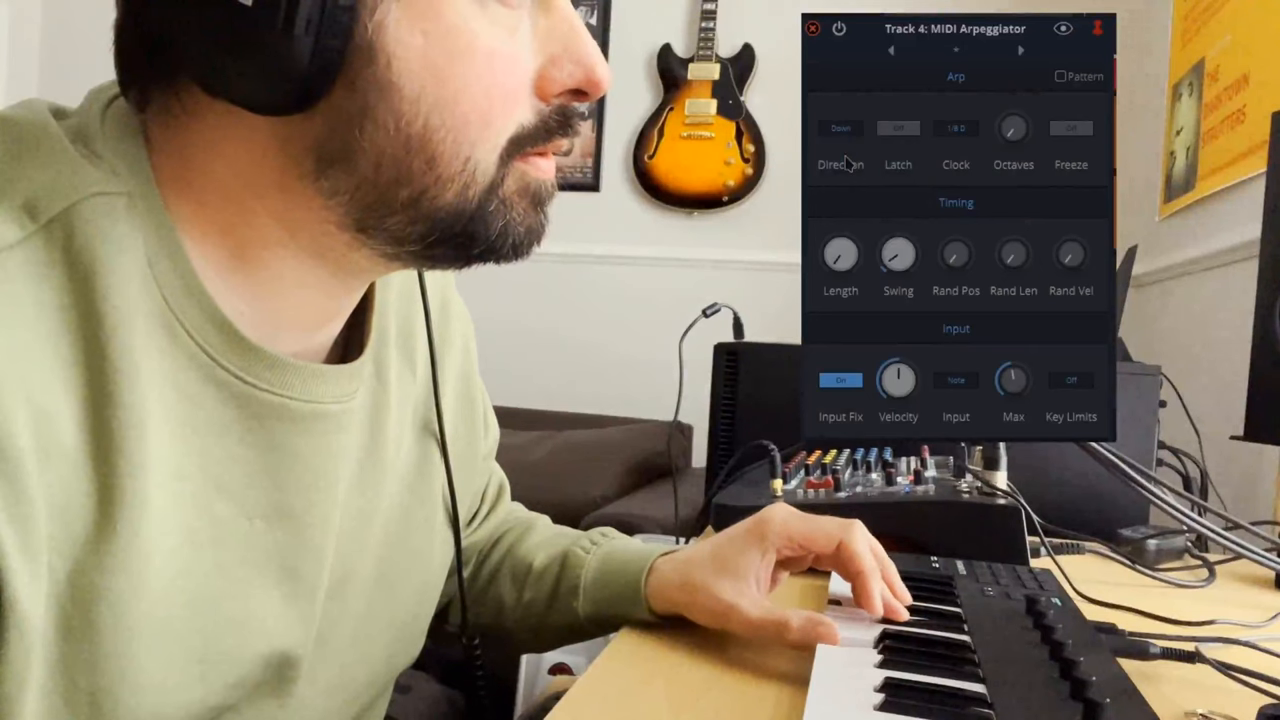
{"action": "left_click", "coordinate": [840, 128]}
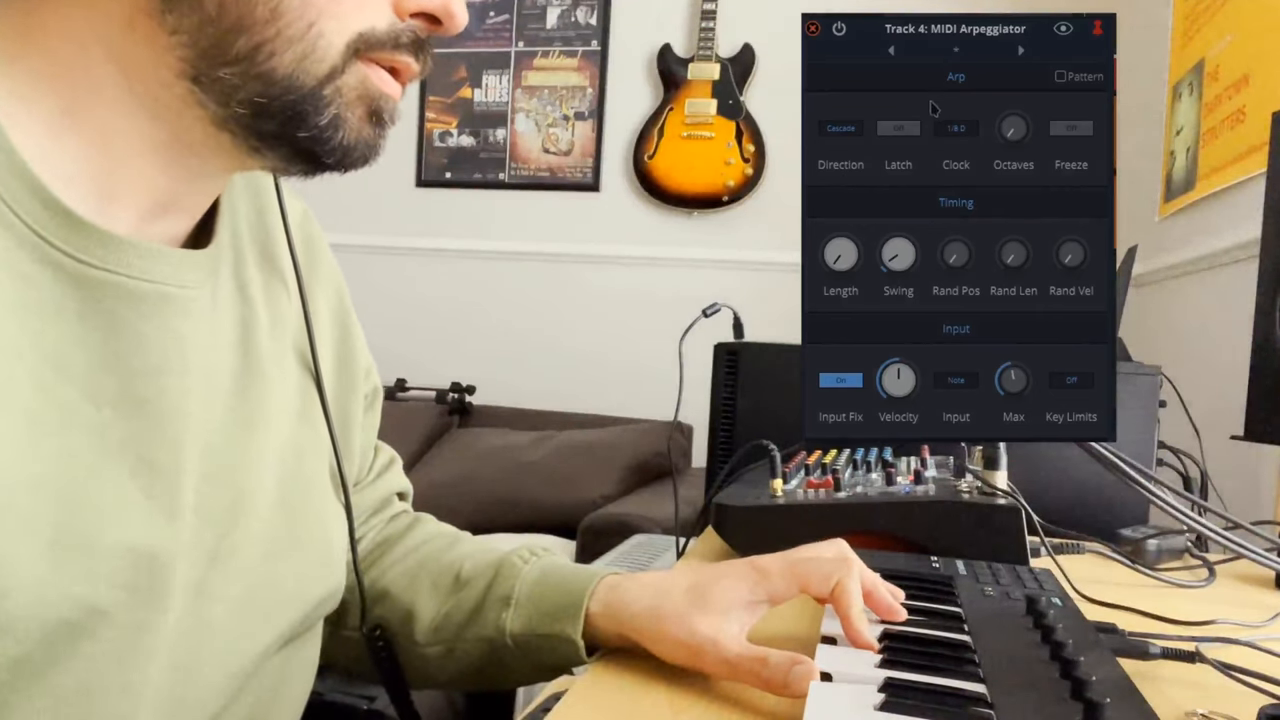
Set the Octaves range to 1 and change the Direction from Cascade to an All mode.
{"action": "left_click", "coordinate": [1012, 128]}
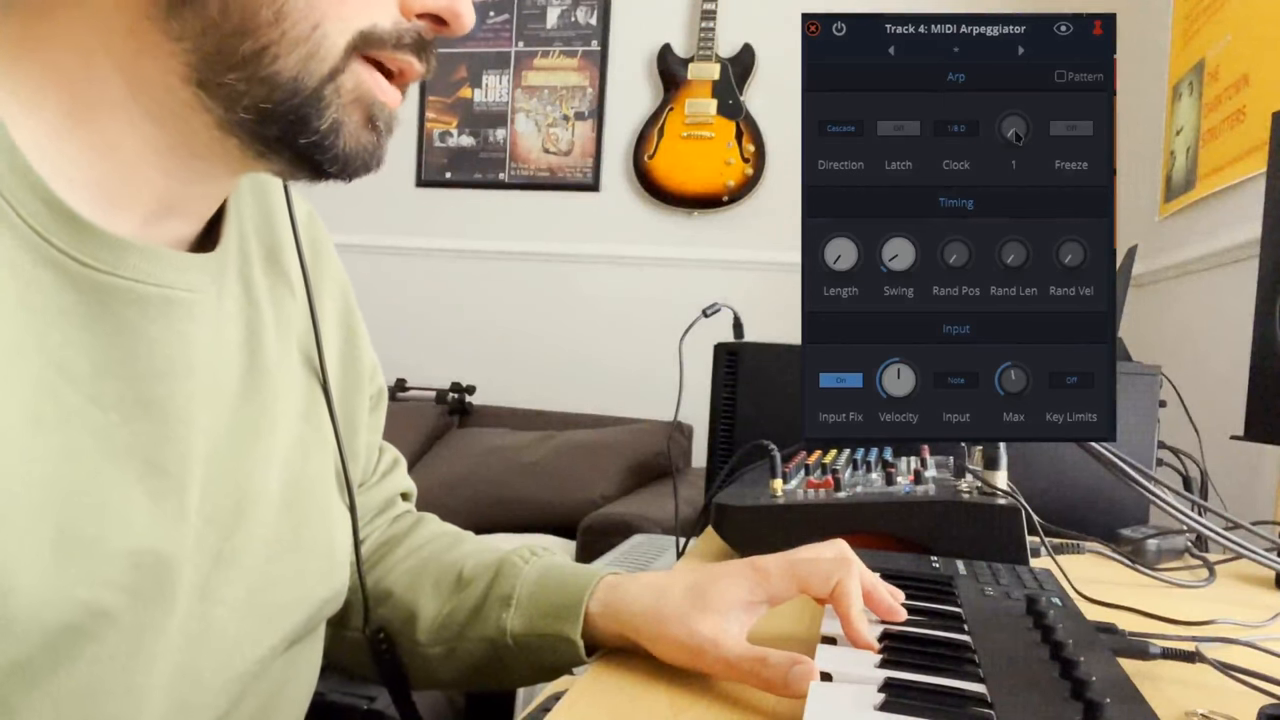
{"action": "left_click_drag", "start_coordinate": [1012, 130], "coordinate": [1012, 100]}
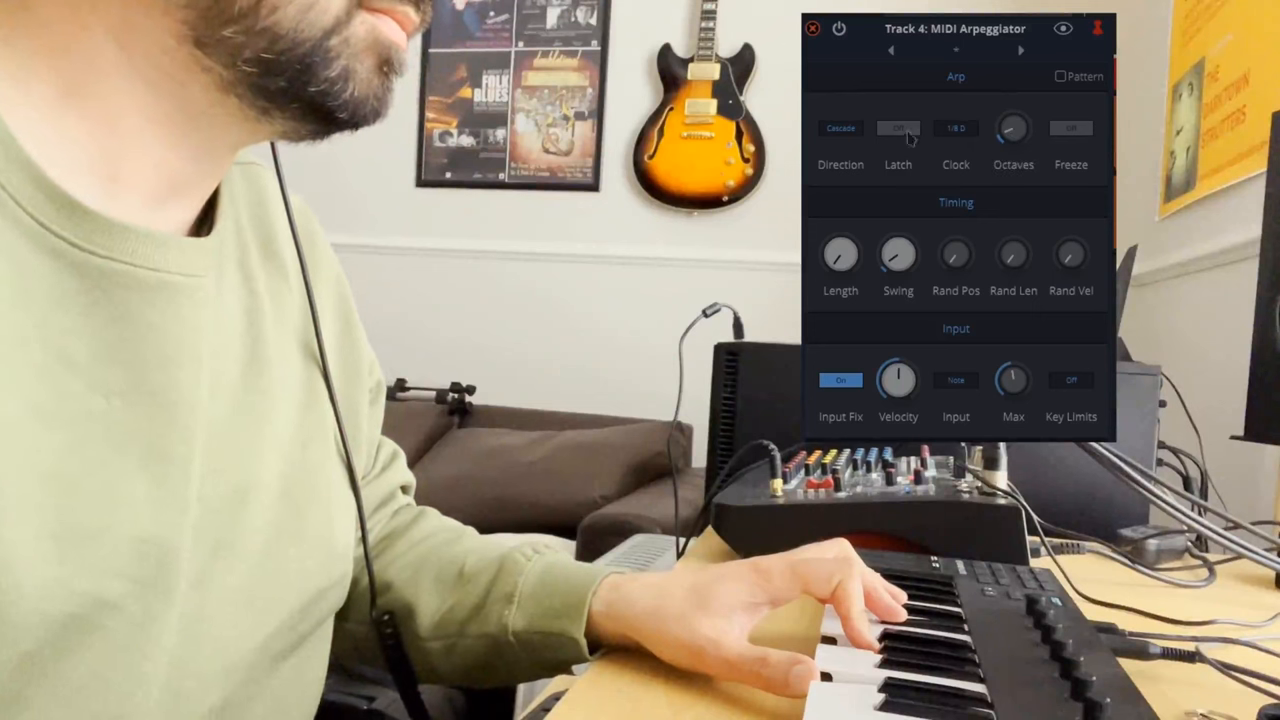
{"action": "left_click", "coordinate": [840, 128]}
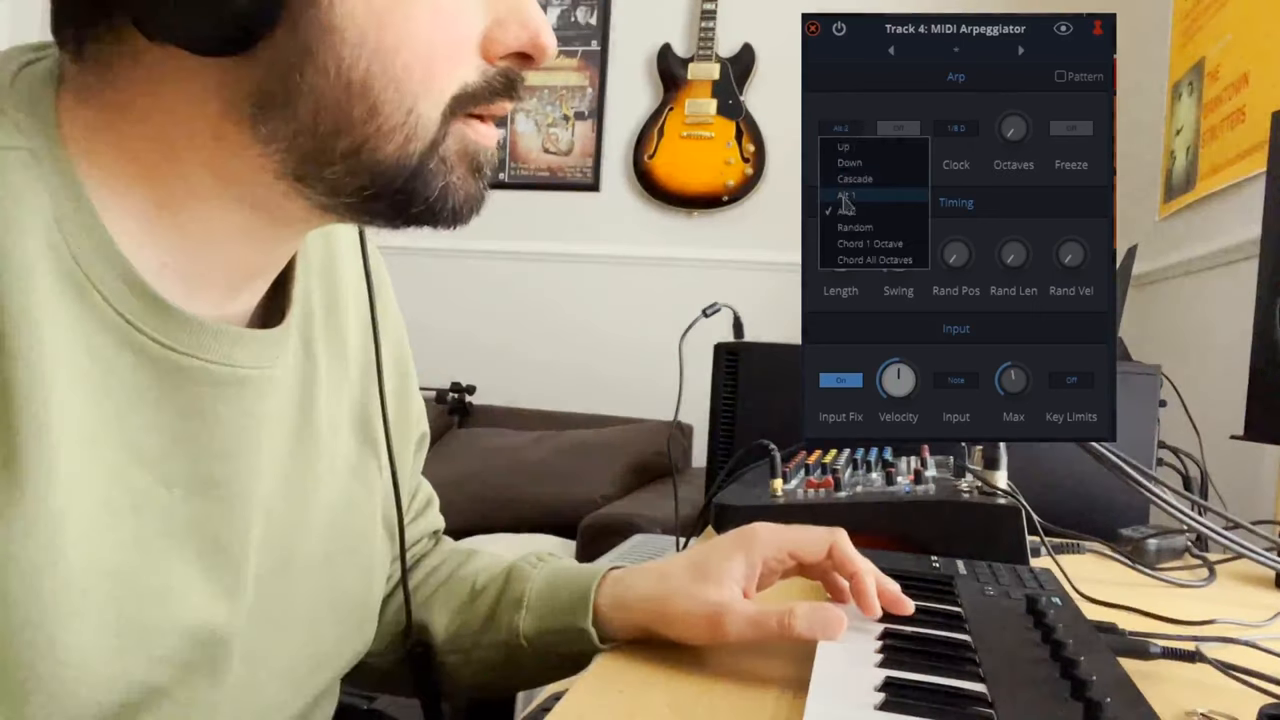
{"action": "left_click", "coordinate": [848, 194]}
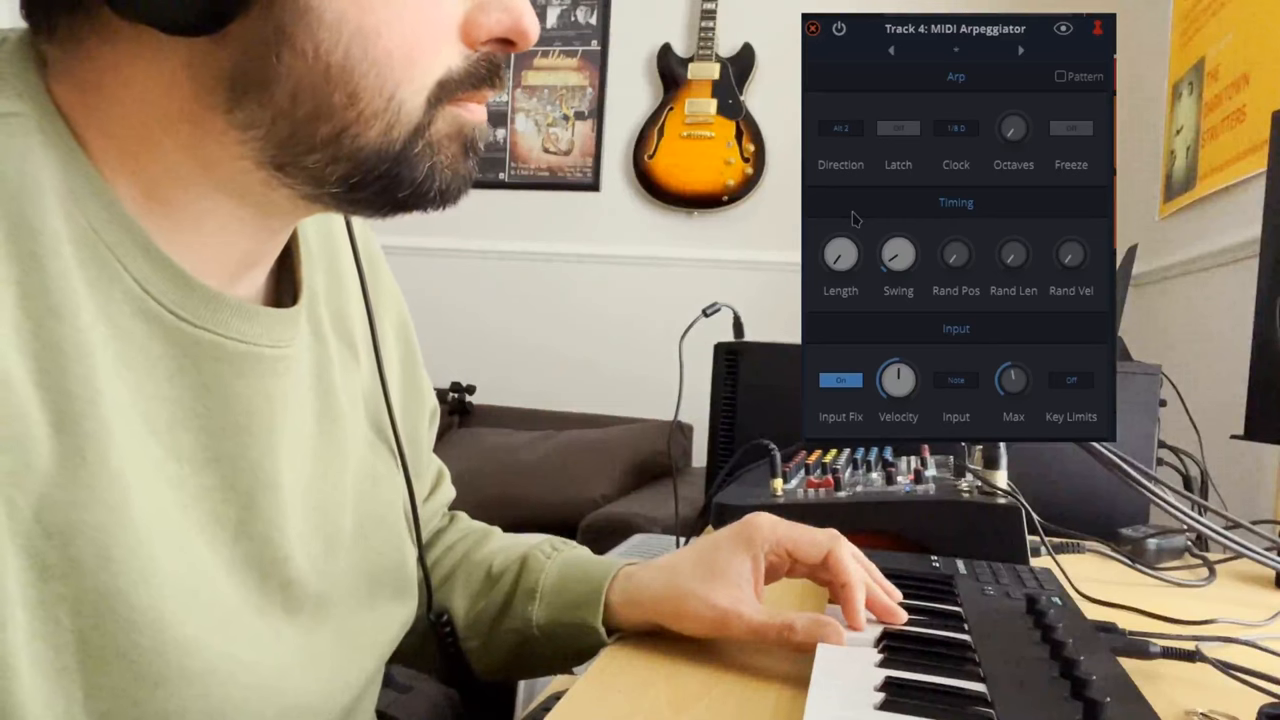
Set the Direction to Random and dial in about 4% Rand Pos.
{"action": "left_click", "coordinate": [840, 128]}
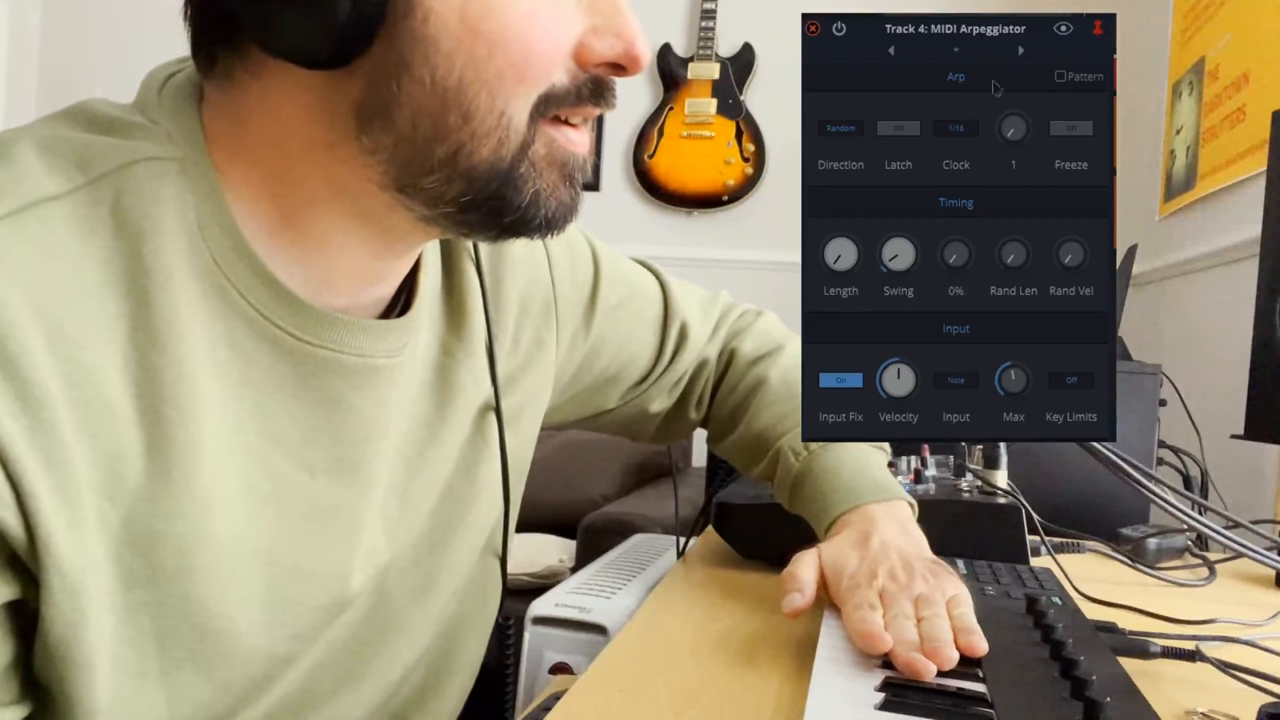
{"action": "left_click_drag", "start_coordinate": [1012, 128], "coordinate": [1012, 114]}
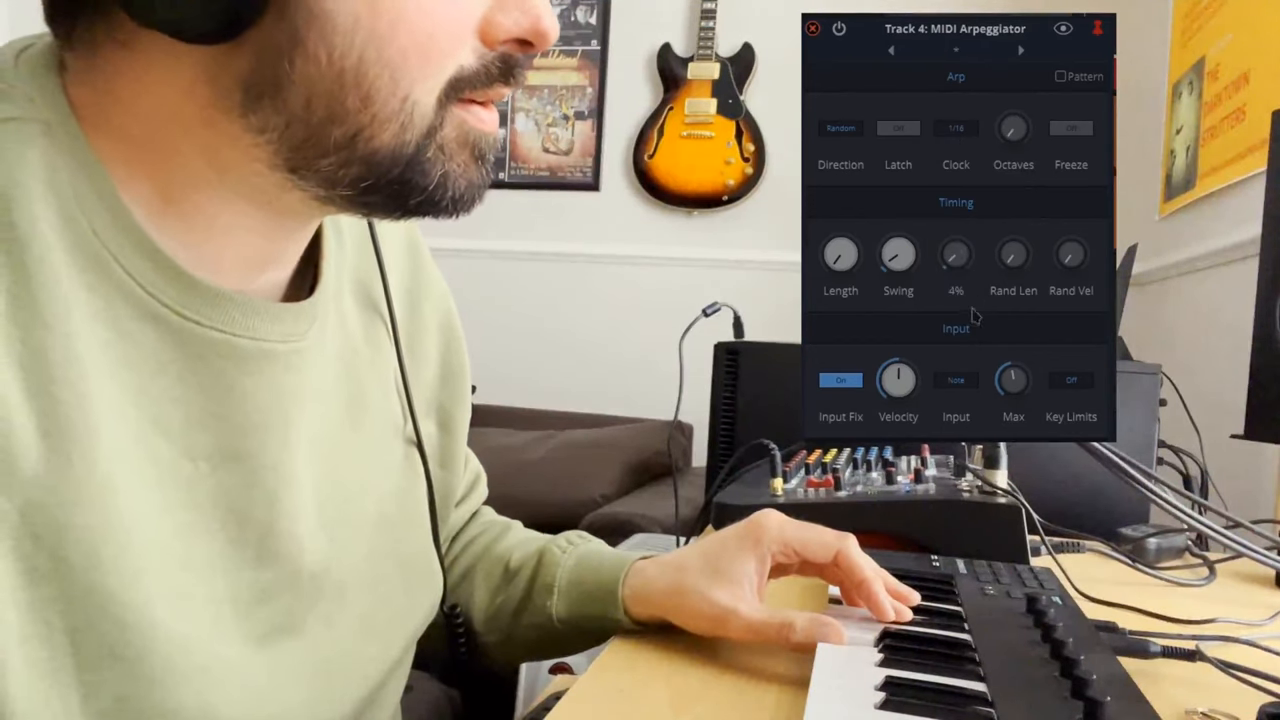
Settle the Rand Pos amount at about 7% after trying values up to 13%.
{"action": "left_click_drag", "start_coordinate": [956, 252], "coordinate": [950, 224]}
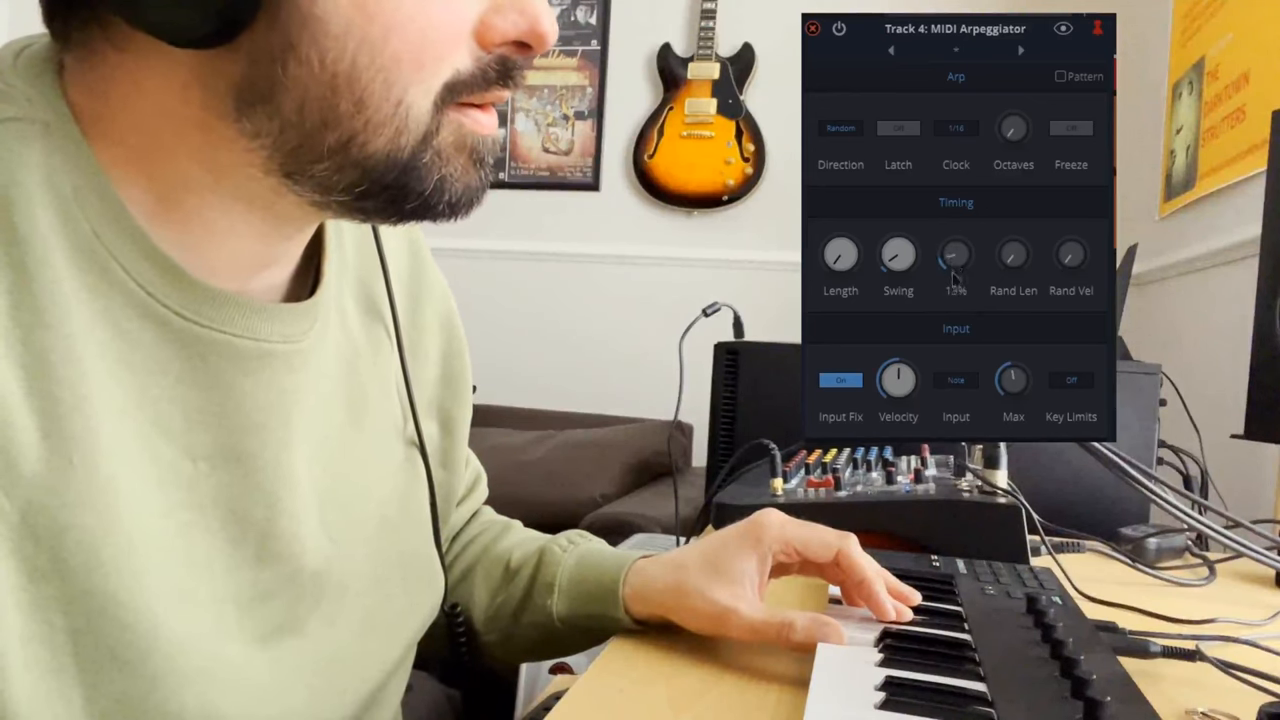
{"action": "left_click_drag", "start_coordinate": [956, 252], "coordinate": [956, 270]}
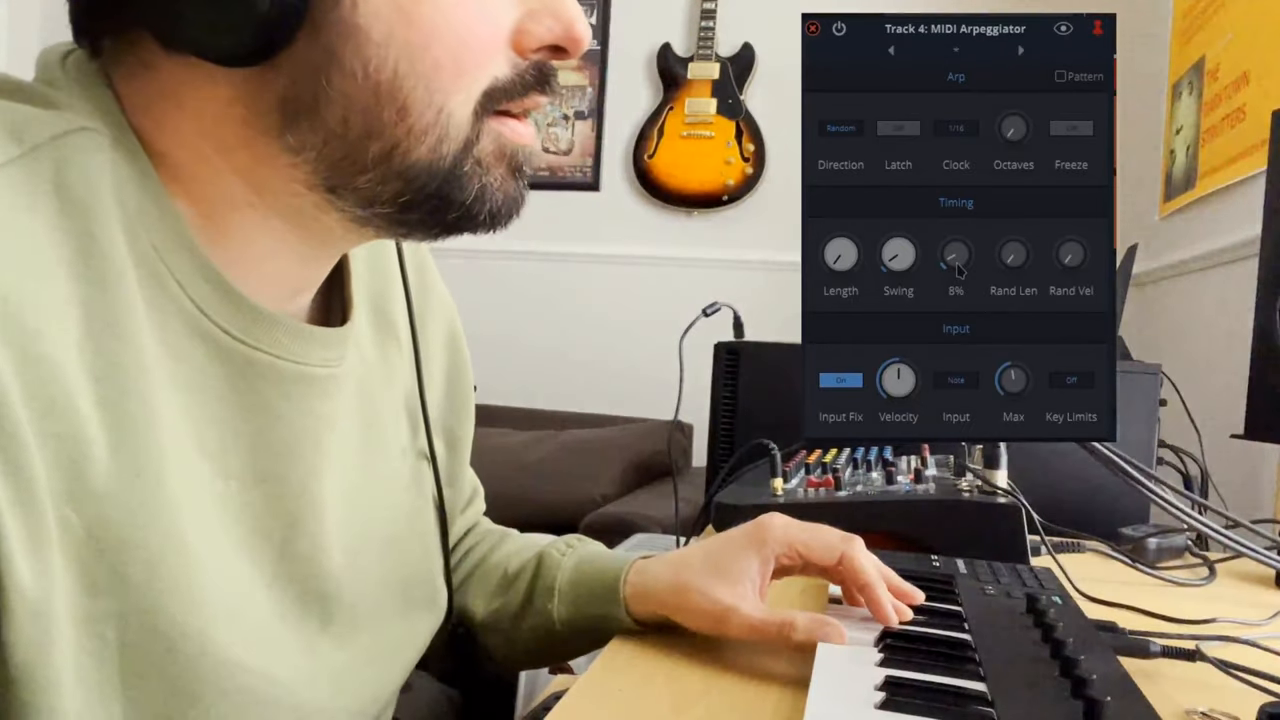
{"action": "left_click_drag", "start_coordinate": [956, 254], "coordinate": [956, 264]}
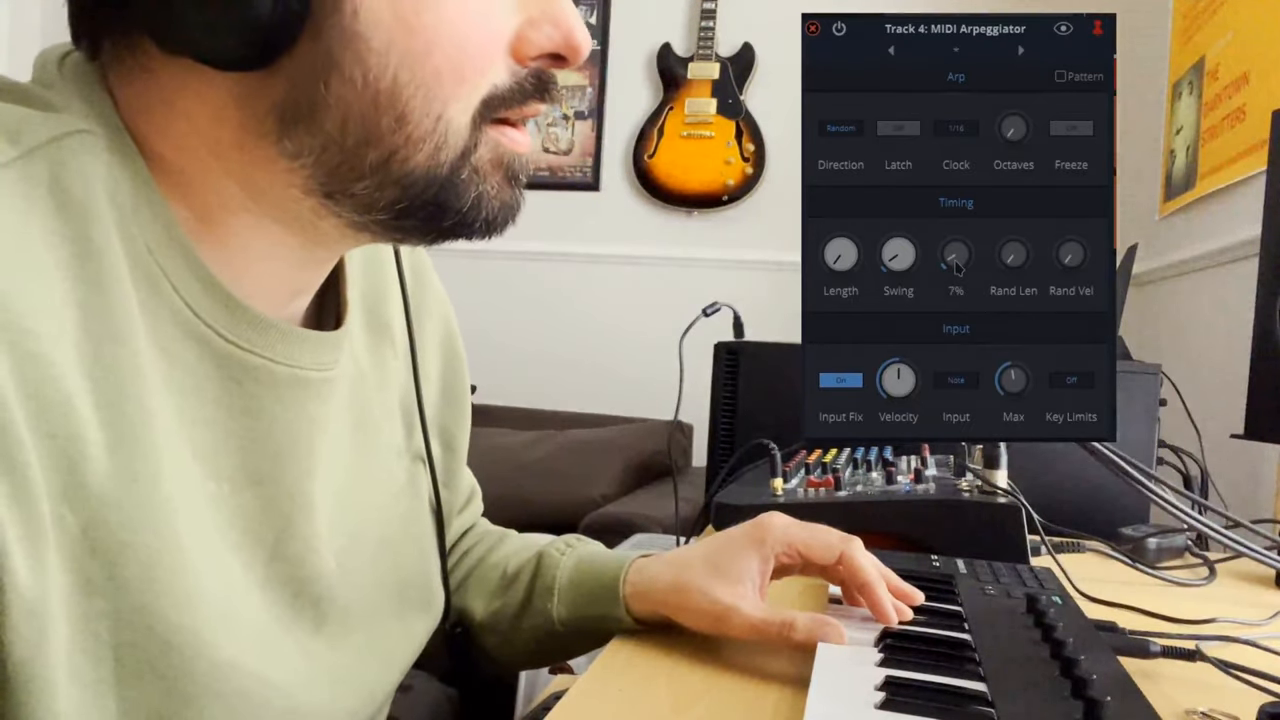
{"action": "left_click_drag", "start_coordinate": [956, 254], "coordinate": [956, 260]}
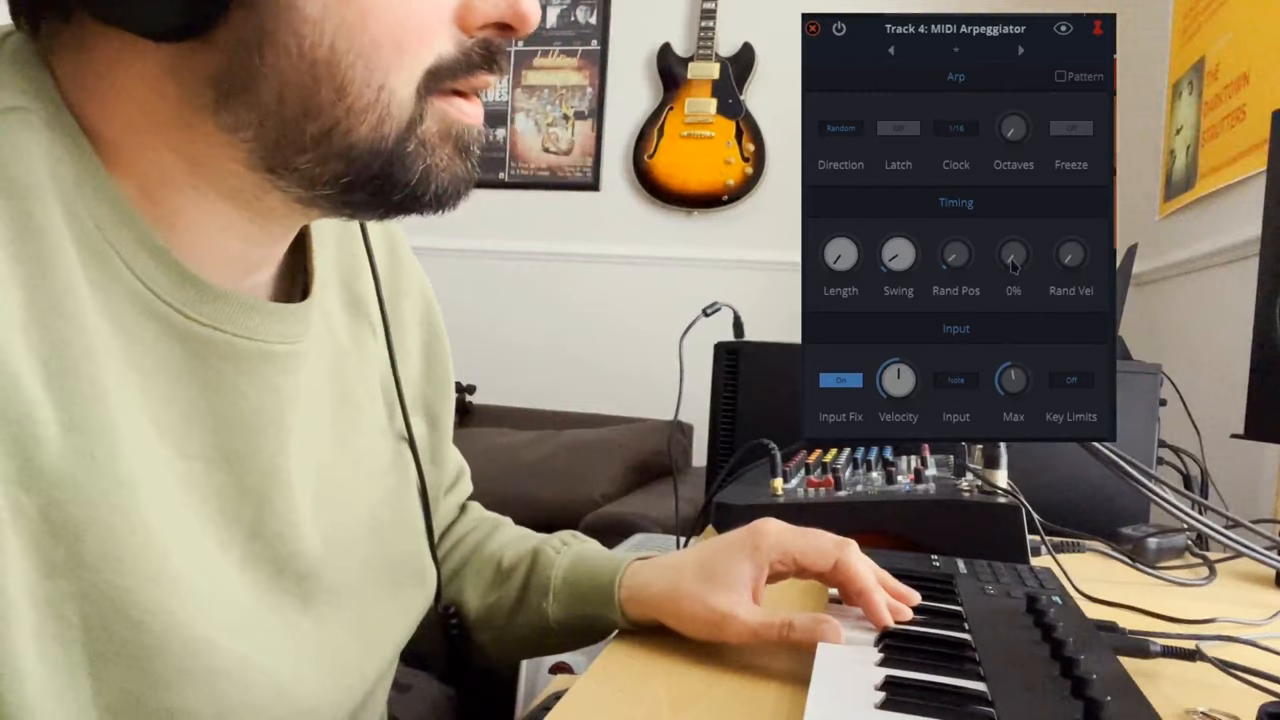
Set the Rand Len amount to about 18%.
{"action": "left_click_drag", "start_coordinate": [1012, 252], "coordinate": [1012, 230]}
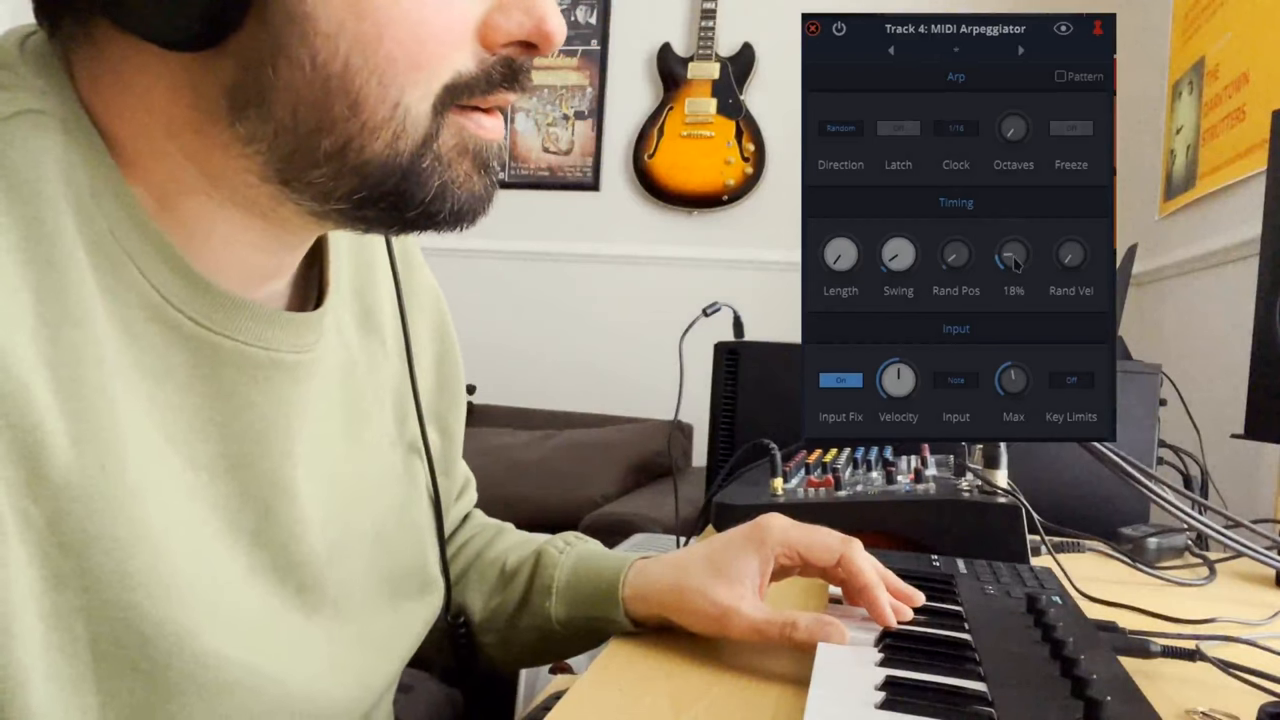
{"action": "left_click_drag", "start_coordinate": [1012, 252], "coordinate": [1012, 276]}
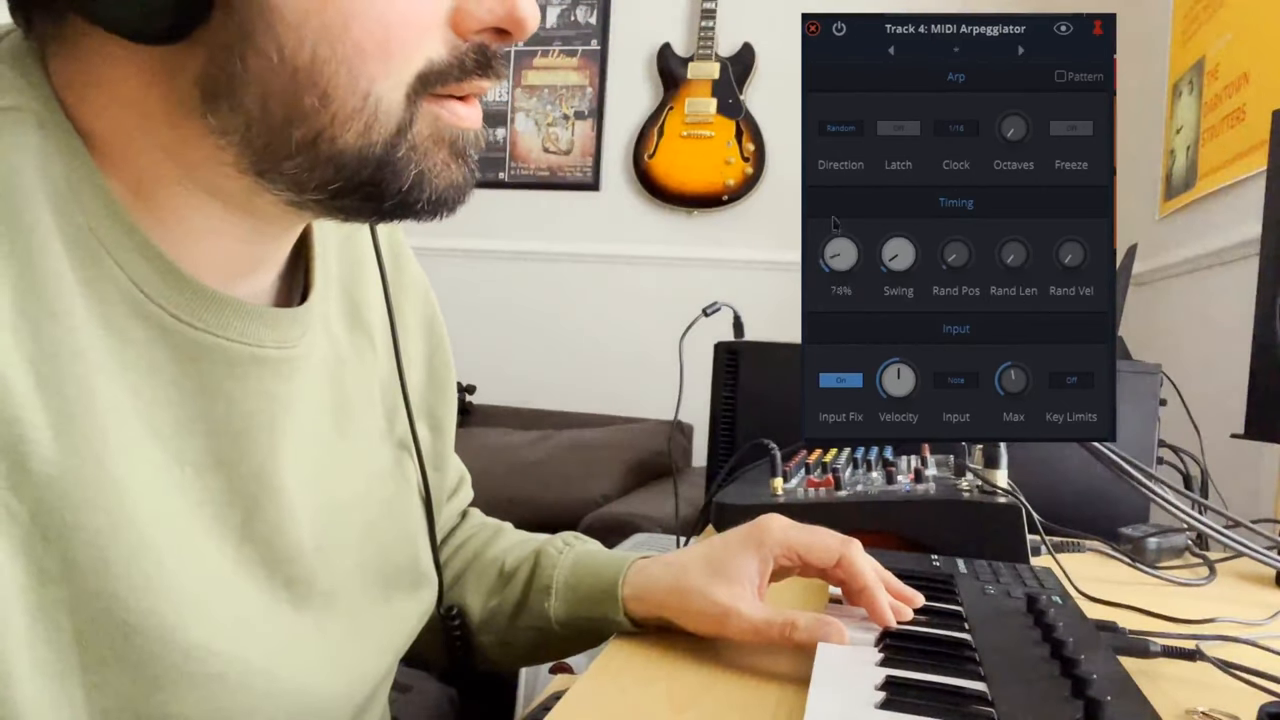
Adjust the arpeggio note Length to about 74%, leaving Swing at 0%.
{"action": "left_click_drag", "start_coordinate": [840, 256], "coordinate": [840, 230]}
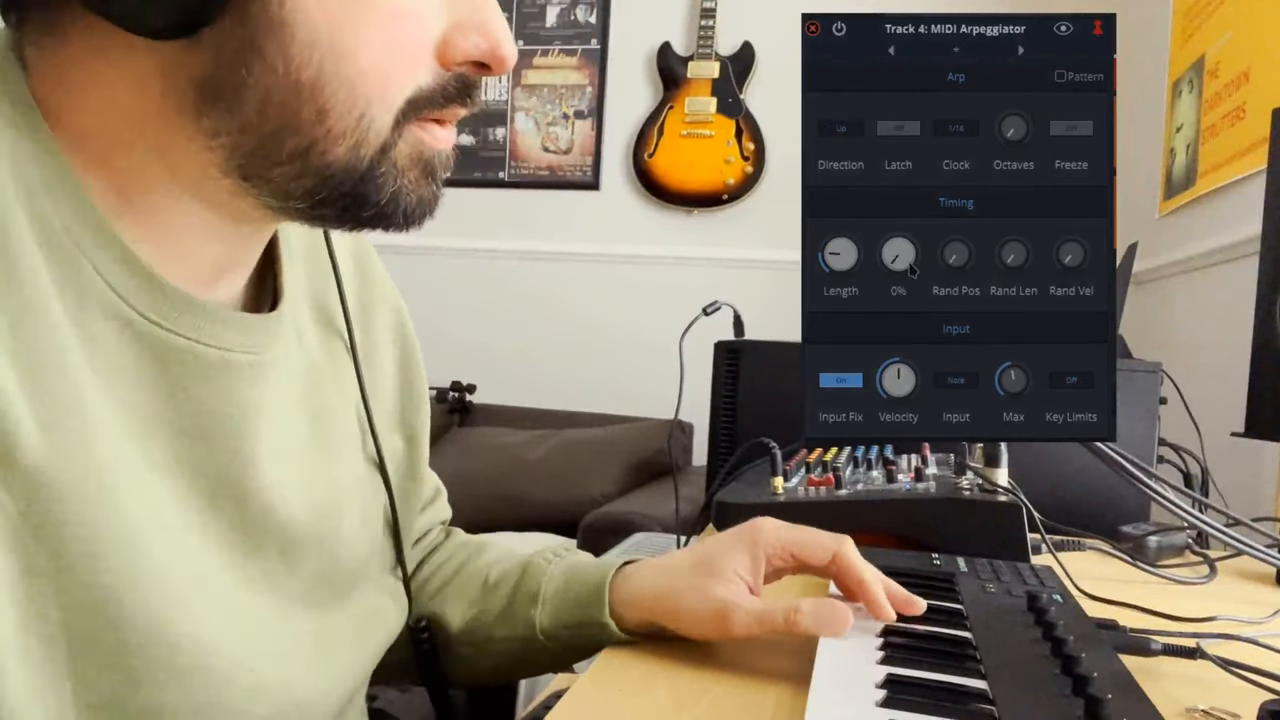
Raise Swing gradually from 0% through 32% and 53% up to about 88%.
{"action": "left_click_drag", "start_coordinate": [896, 252], "coordinate": [900, 248]}
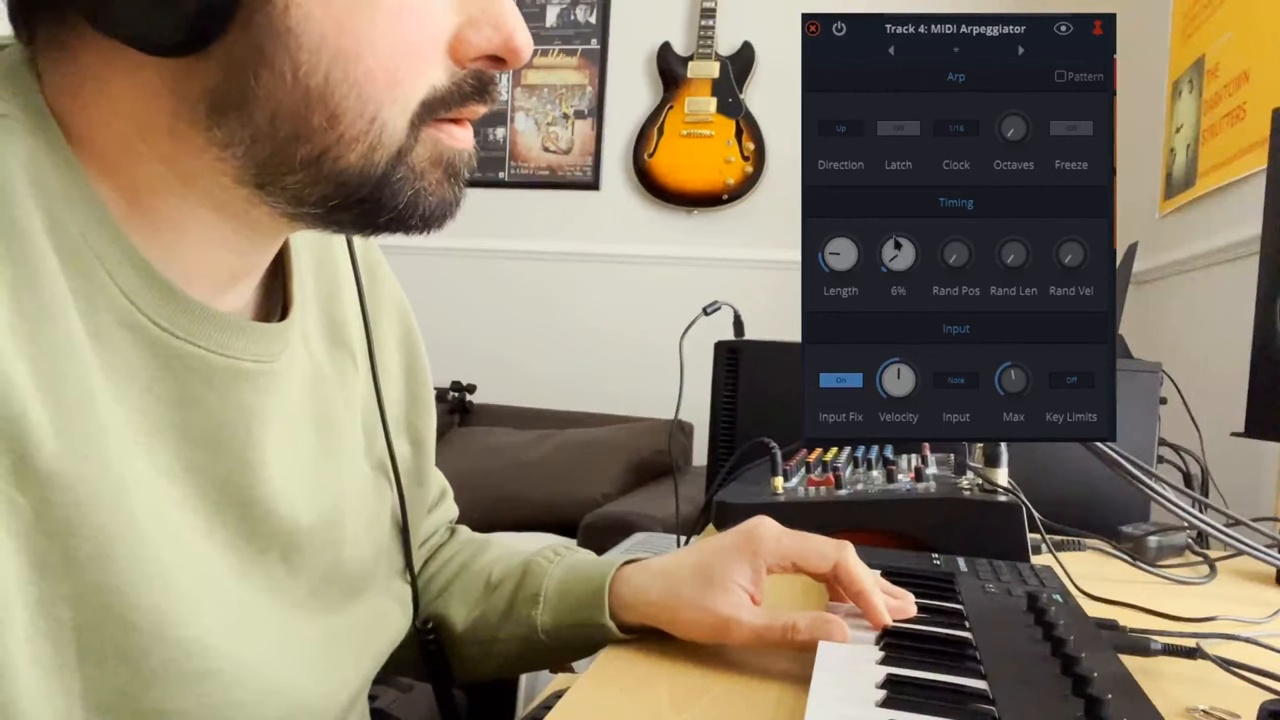
{"action": "left_click_drag", "start_coordinate": [898, 256], "coordinate": [898, 230]}
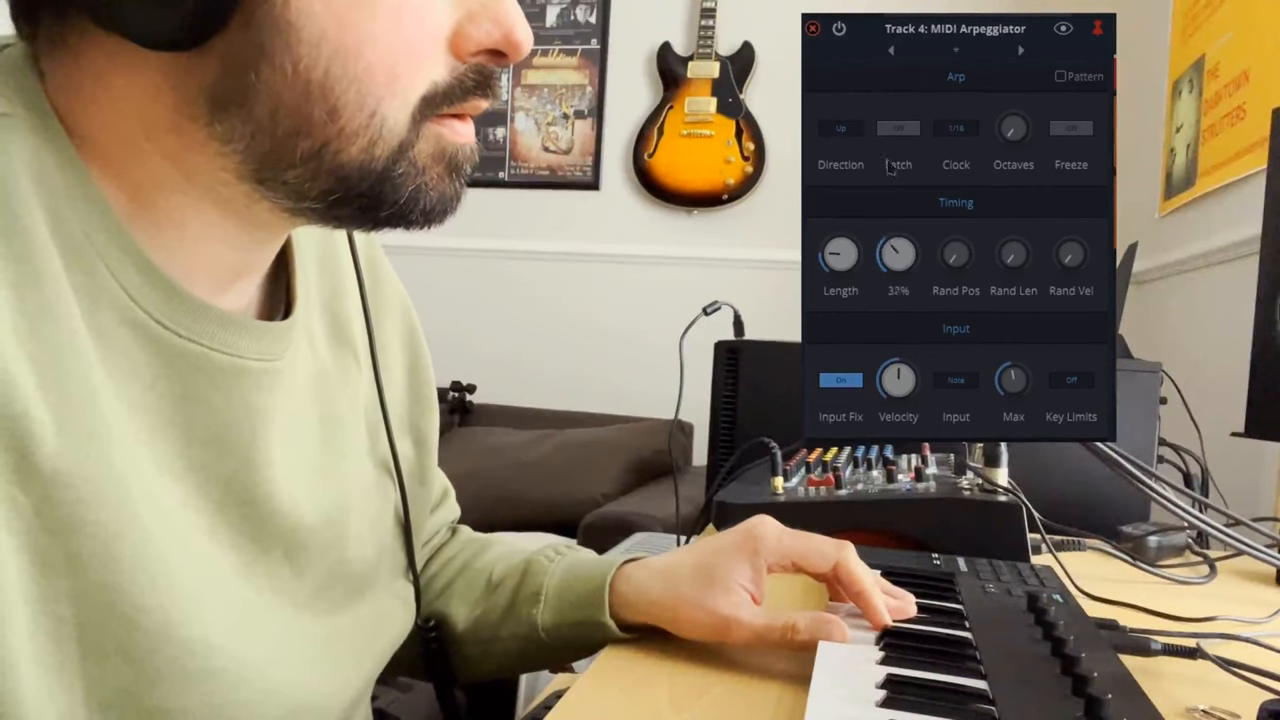
{"action": "left_click_drag", "start_coordinate": [898, 254], "coordinate": [898, 230]}
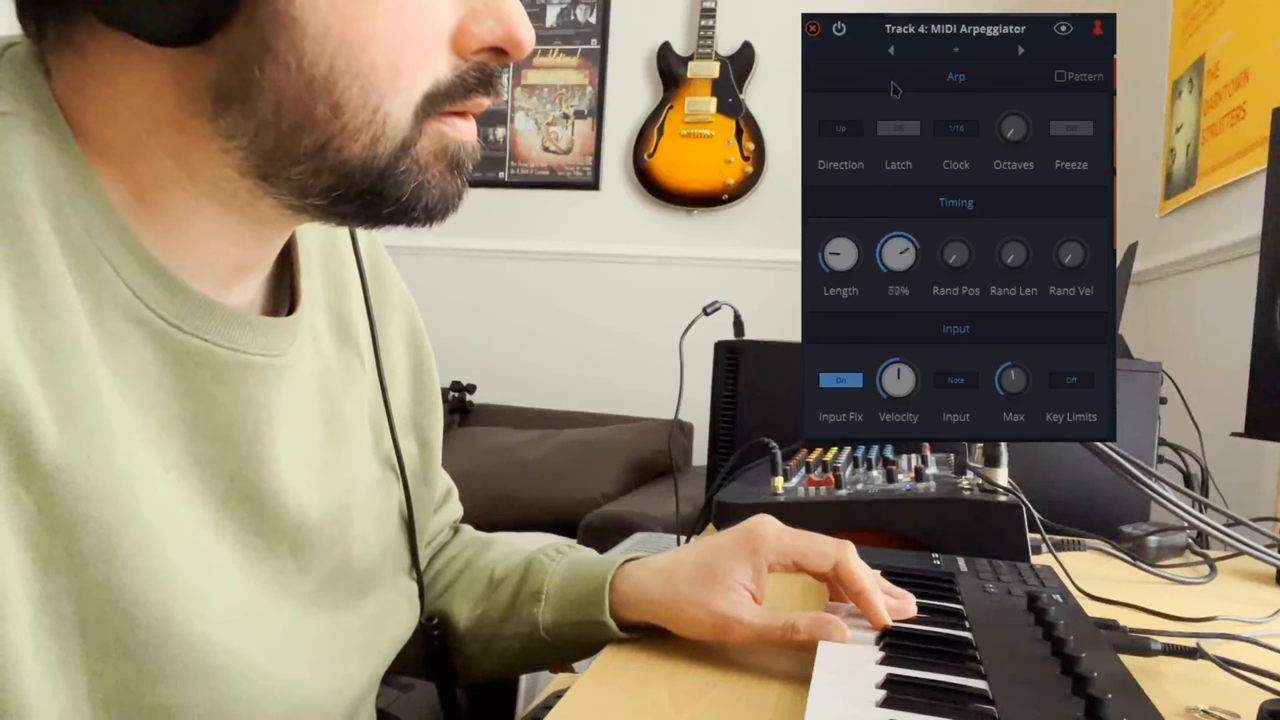
{"action": "left_click_drag", "start_coordinate": [896, 252], "coordinate": [900, 248]}
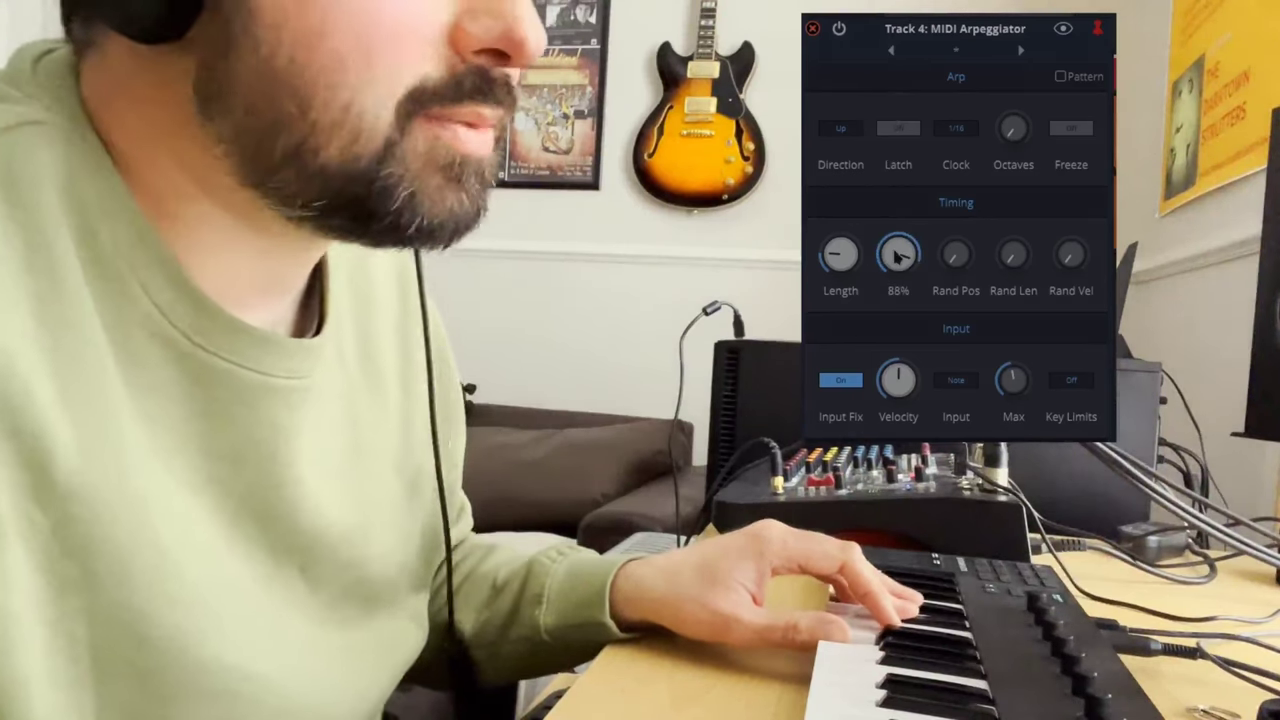
{"action": "left_click_drag", "start_coordinate": [896, 252], "coordinate": [904, 248]}
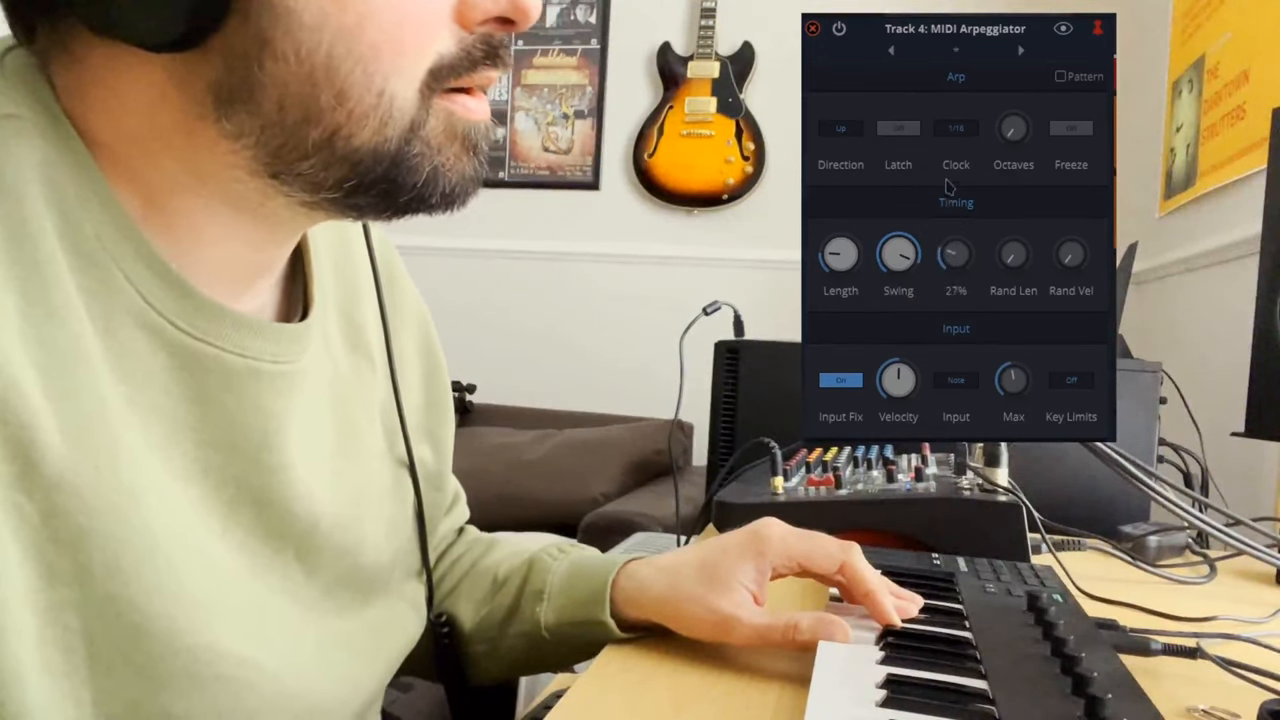
Audition Rand Pos values from 13% up to 100%, then leave it around 10%.
{"action": "left_click_drag", "start_coordinate": [956, 252], "coordinate": [956, 270]}
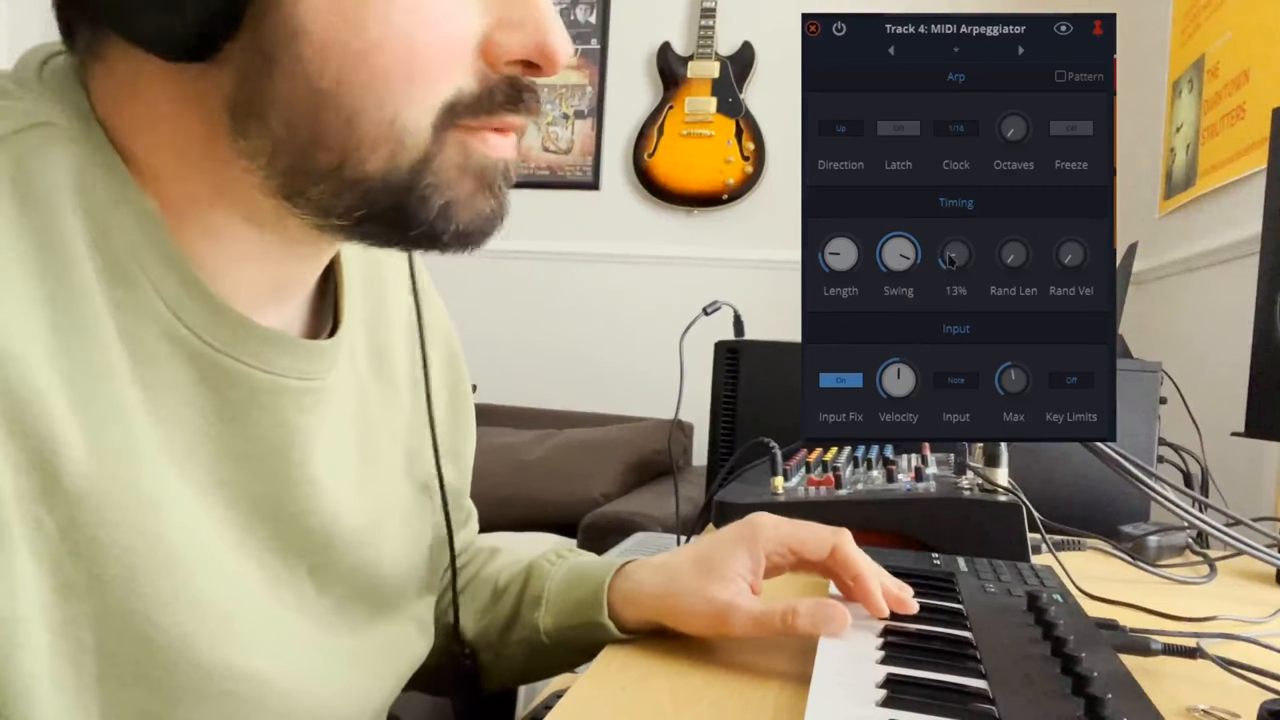
{"action": "left_click_drag", "start_coordinate": [956, 252], "coordinate": [956, 240]}
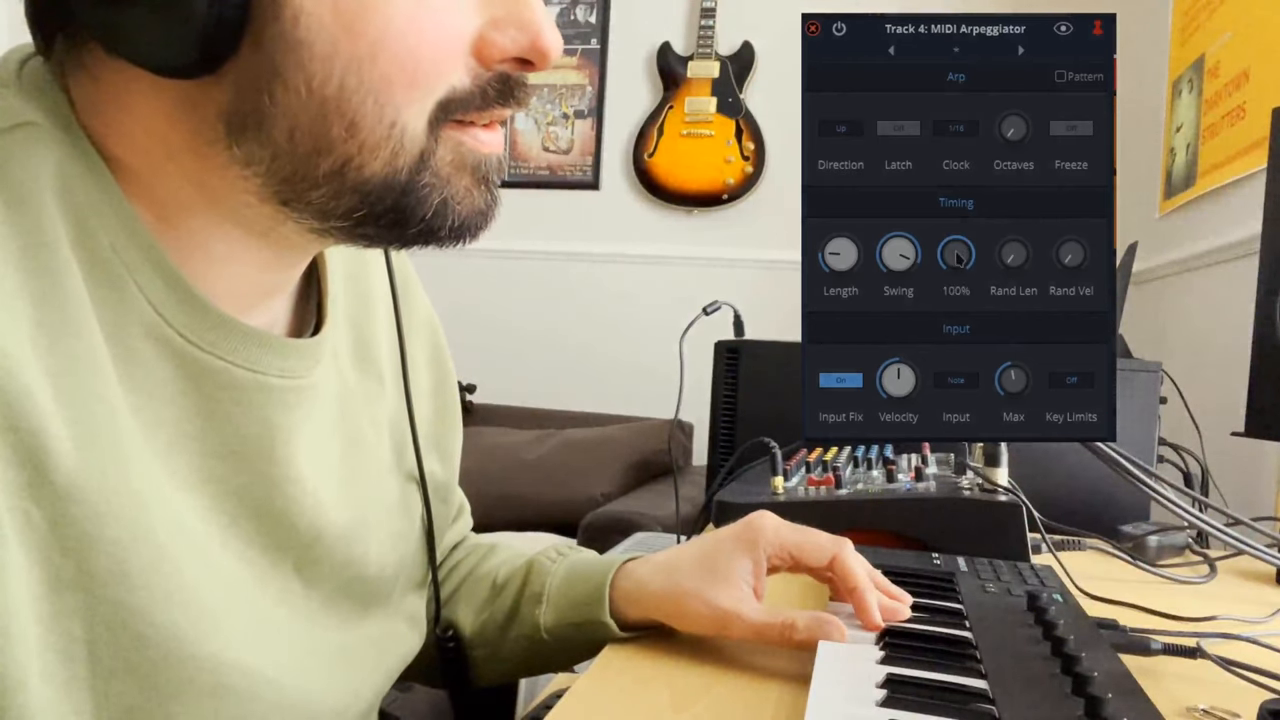
{"action": "left_click_drag", "start_coordinate": [956, 252], "coordinate": [940, 290]}
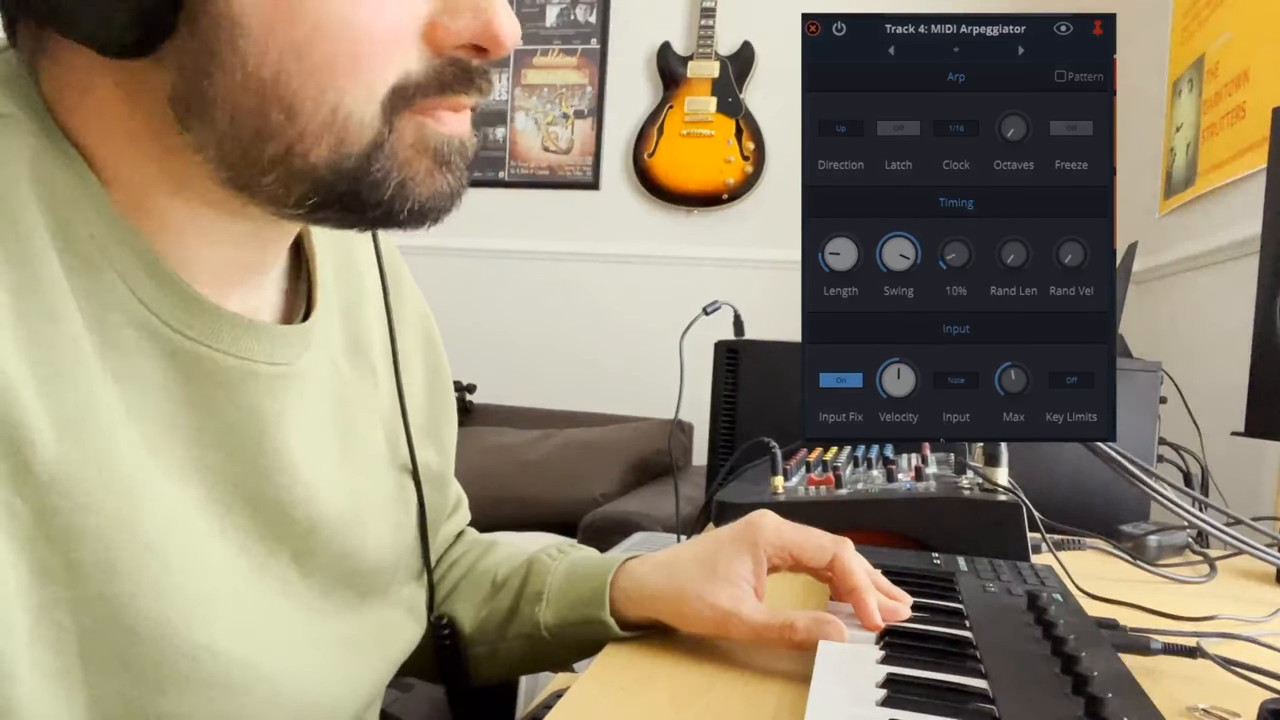
{"action": "left_click_drag", "start_coordinate": [898, 254], "coordinate": [898, 230]}
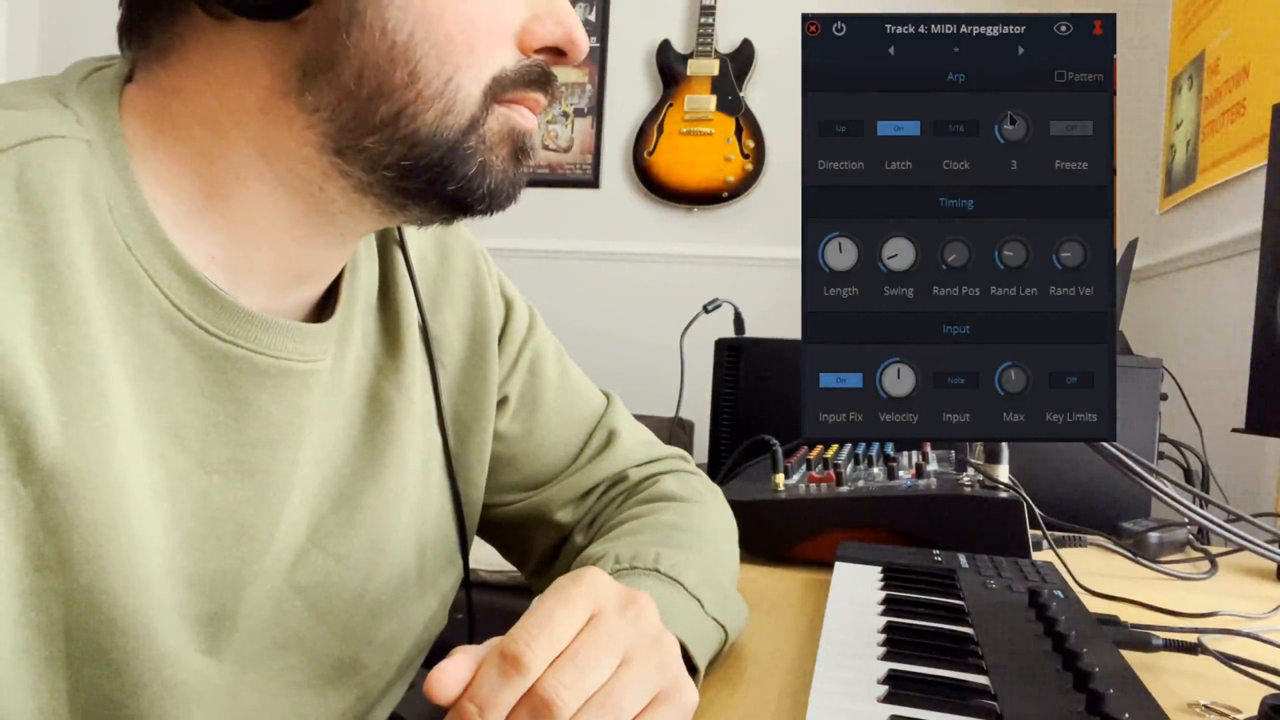
Set the Octaves range to three octaves.
{"action": "left_click_drag", "start_coordinate": [1012, 128], "coordinate": [1012, 118]}
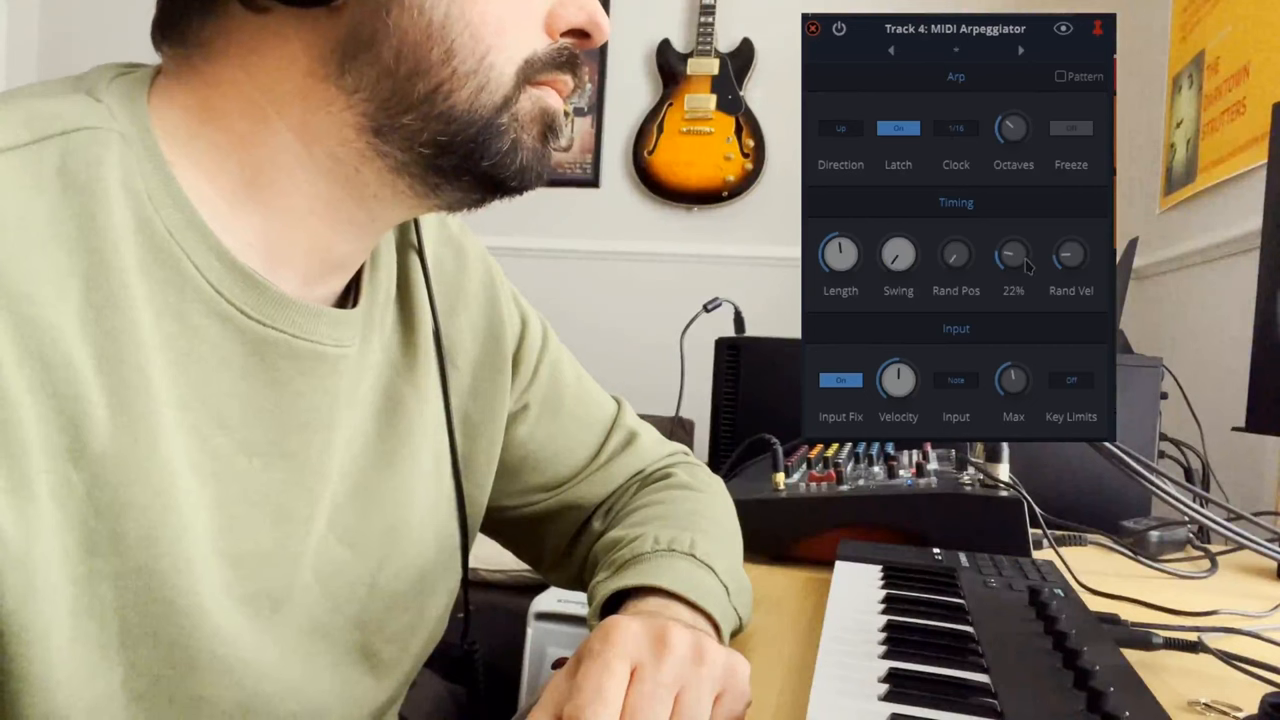
Raise Rand Len through 48% to about 56%.
{"action": "left_click_drag", "start_coordinate": [1012, 254], "coordinate": [1012, 244]}
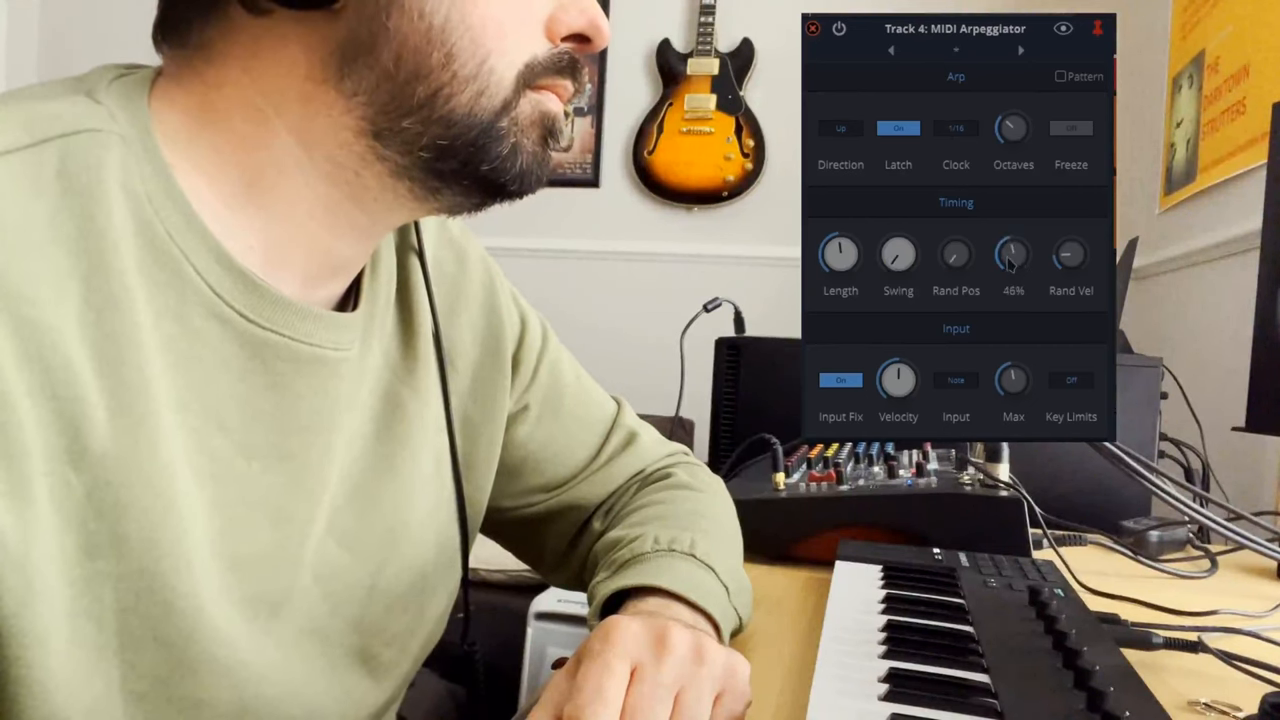
{"action": "left_click_drag", "start_coordinate": [1012, 252], "coordinate": [1012, 236]}
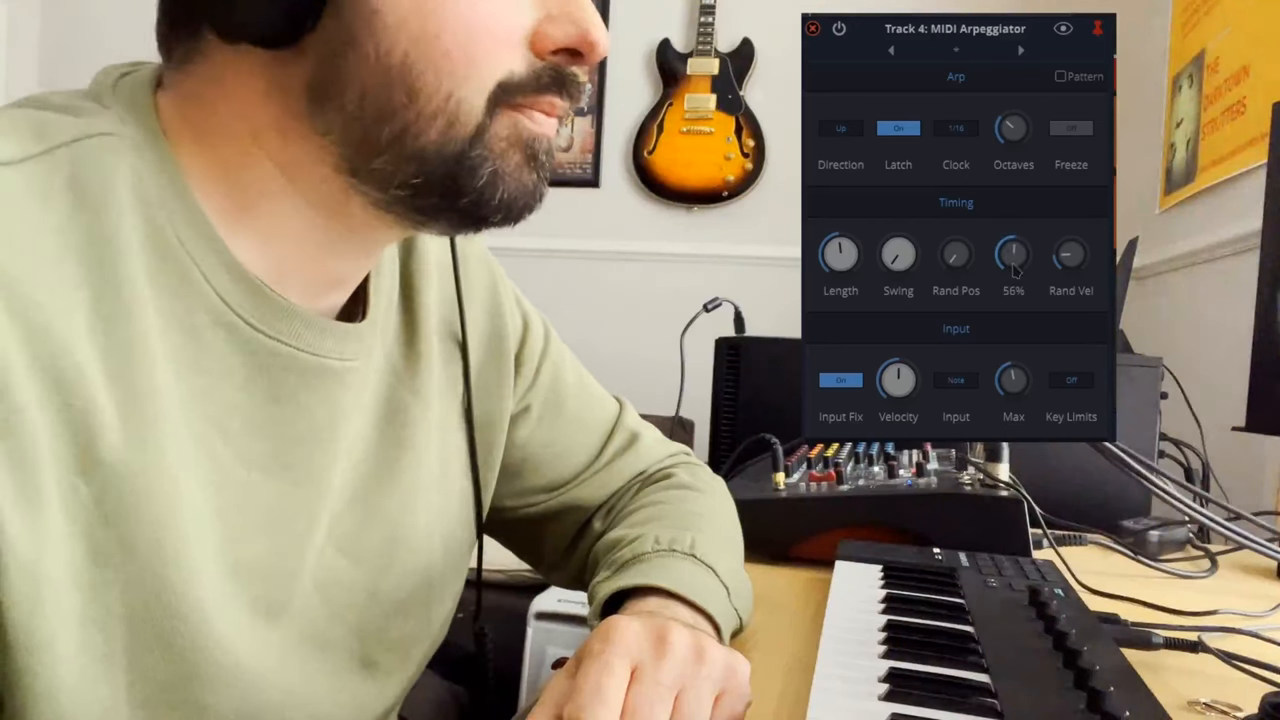
{"action": "left_click_drag", "start_coordinate": [1012, 252], "coordinate": [1012, 290]}
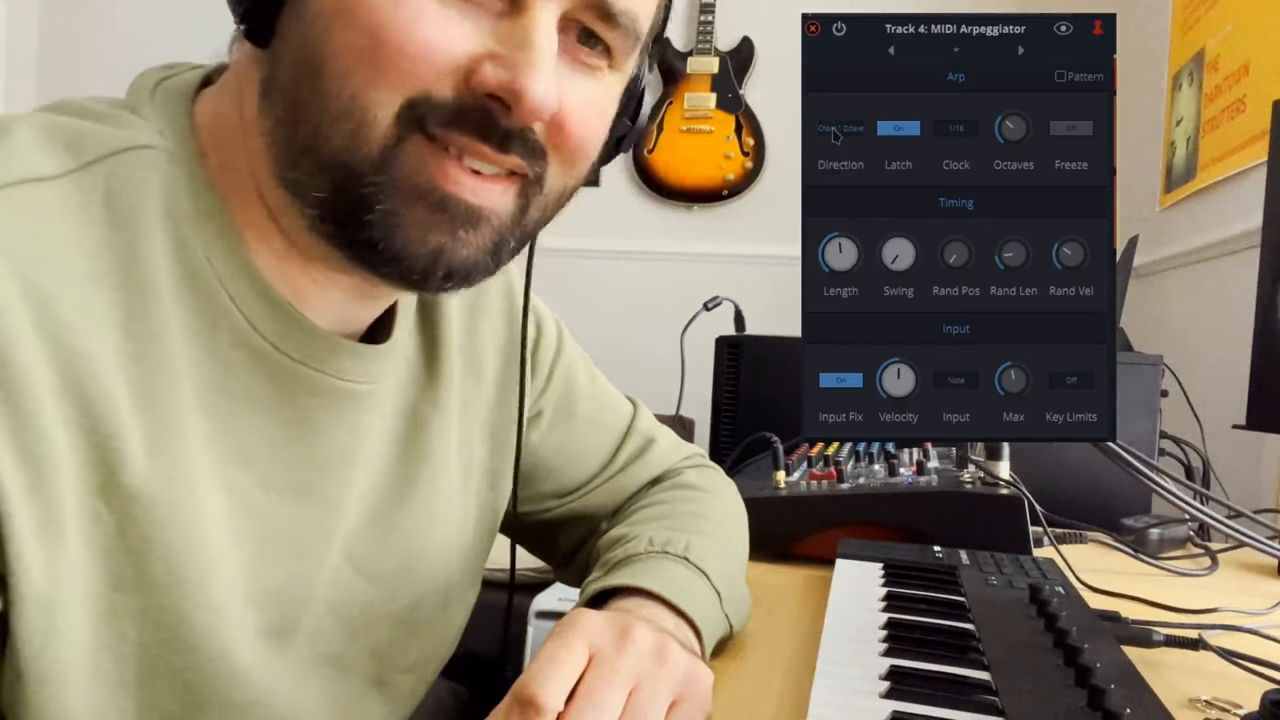
Audition Direction modes: Chord All Octaves, then Cascade, then another mode.
{"action": "left_click", "coordinate": [840, 128]}
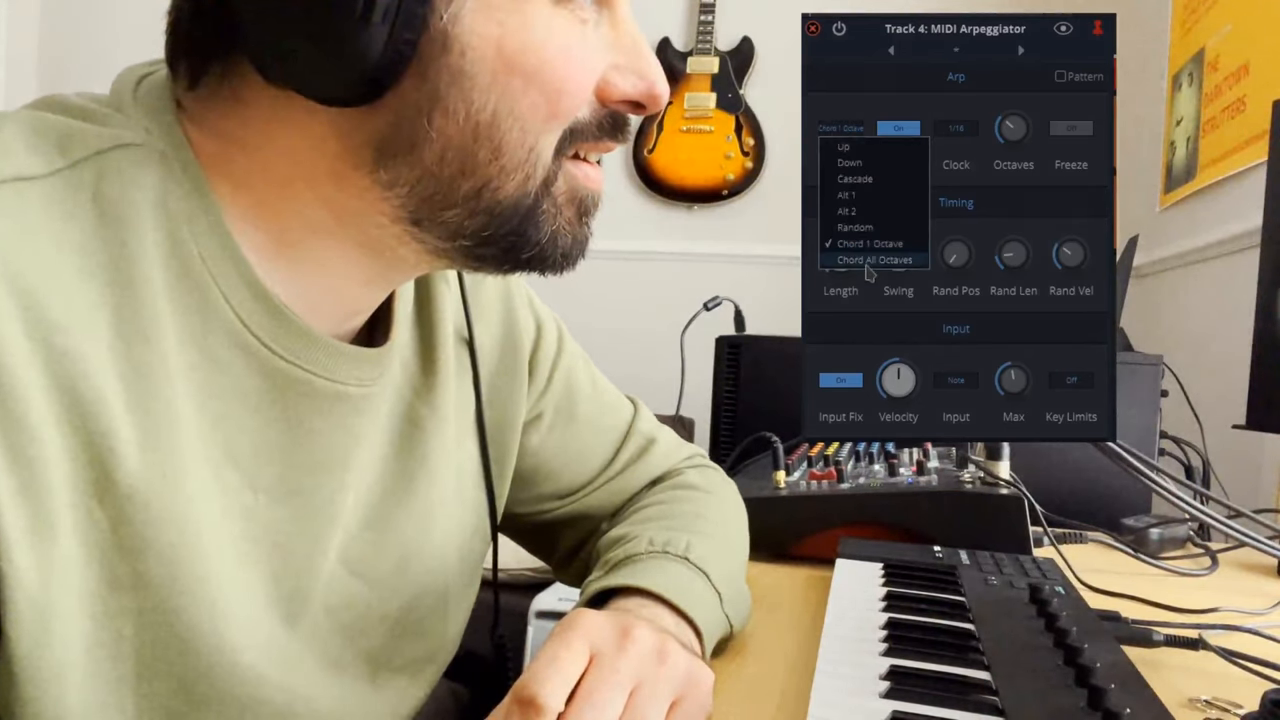
{"action": "left_click", "coordinate": [876, 260]}
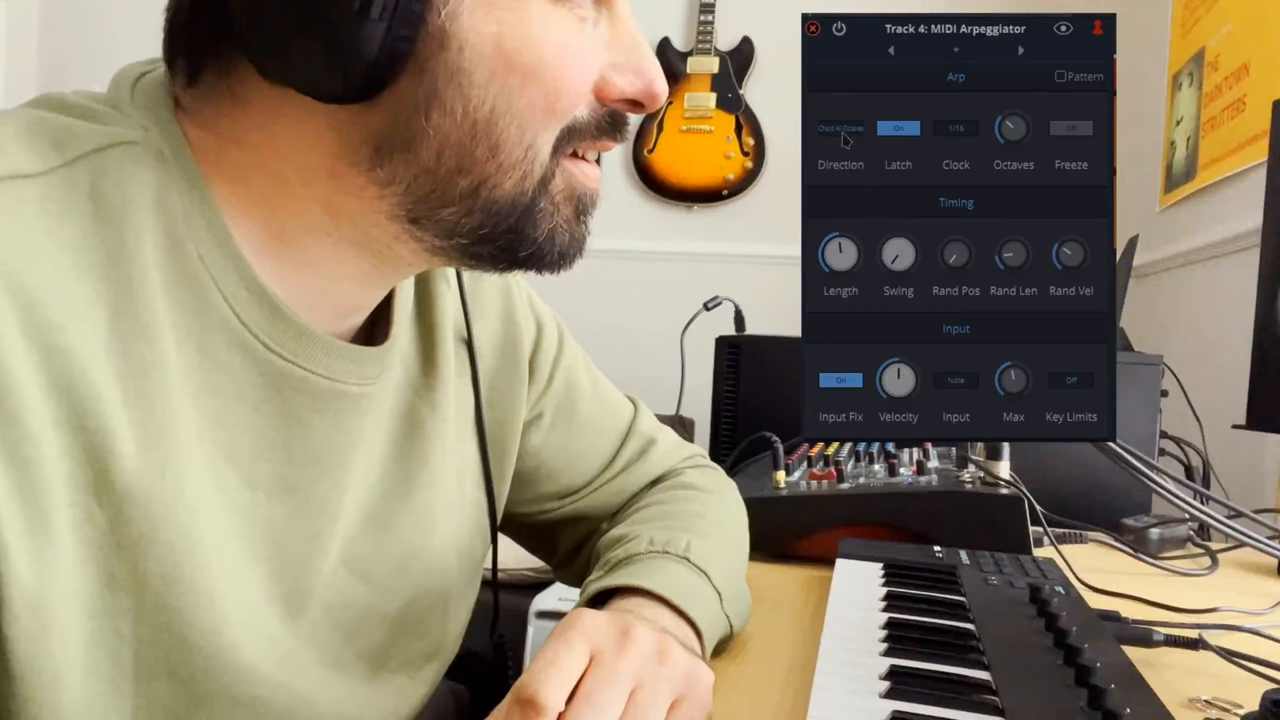
{"action": "left_click", "coordinate": [840, 128]}
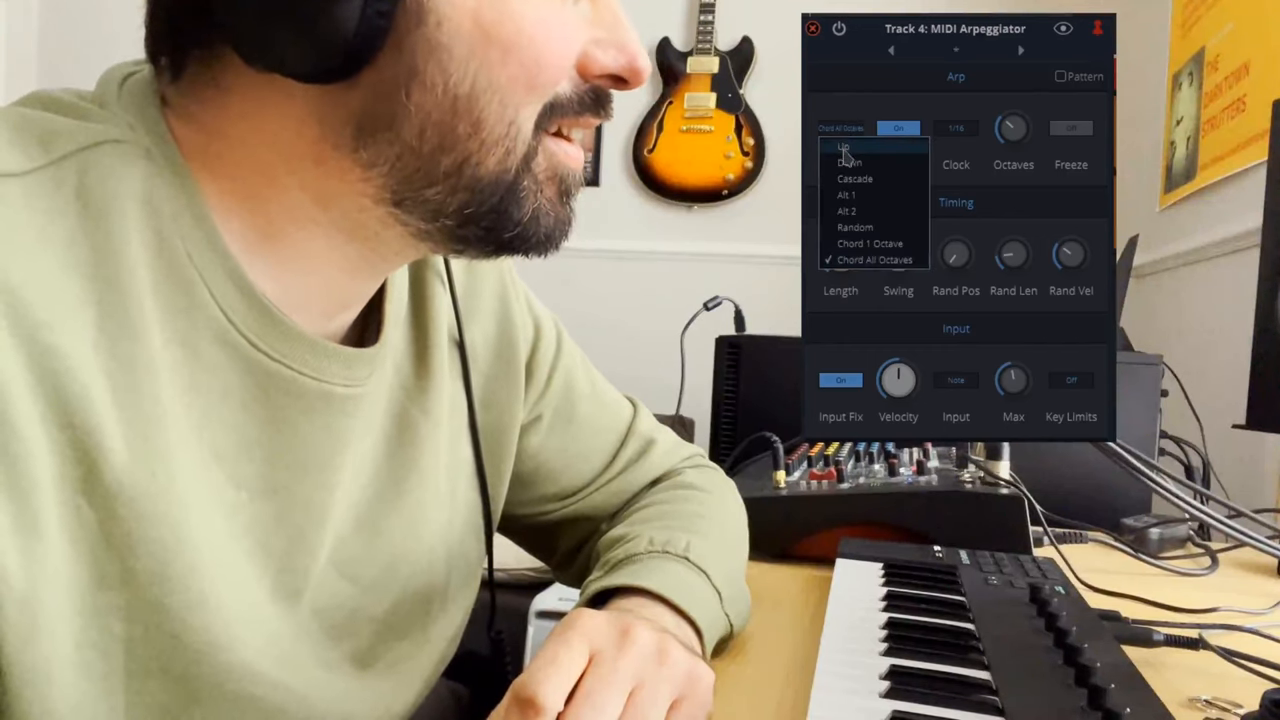
{"action": "left_click", "coordinate": [854, 178]}
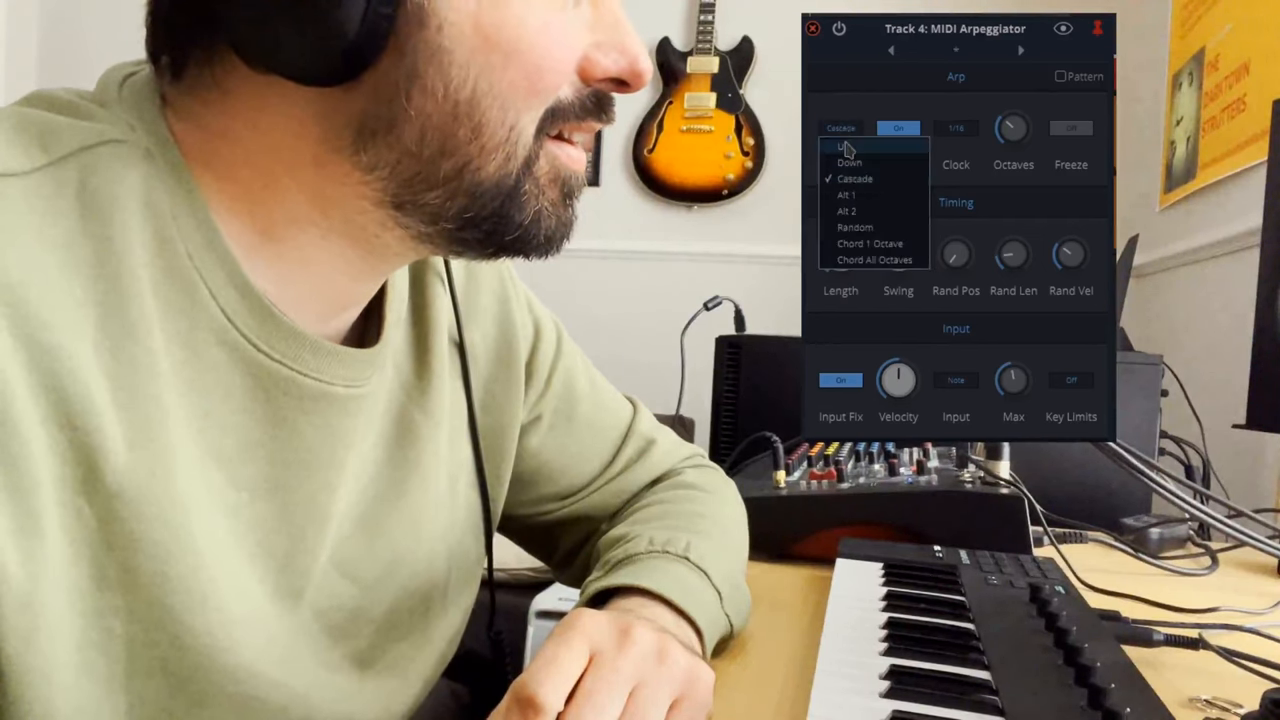
{"action": "left_click", "coordinate": [848, 144]}
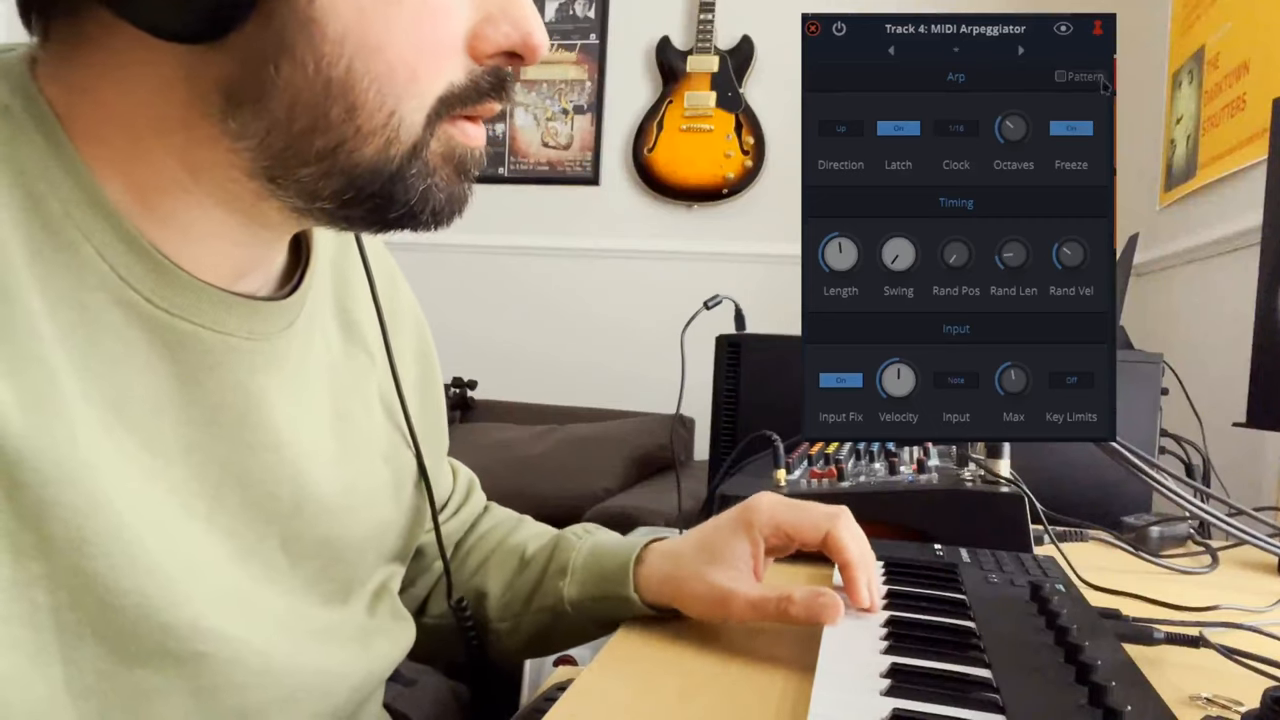
Toggle Freeze on and off while playing, leaving Freeze and latch both off.
{"action": "left_click", "coordinate": [1070, 128]}
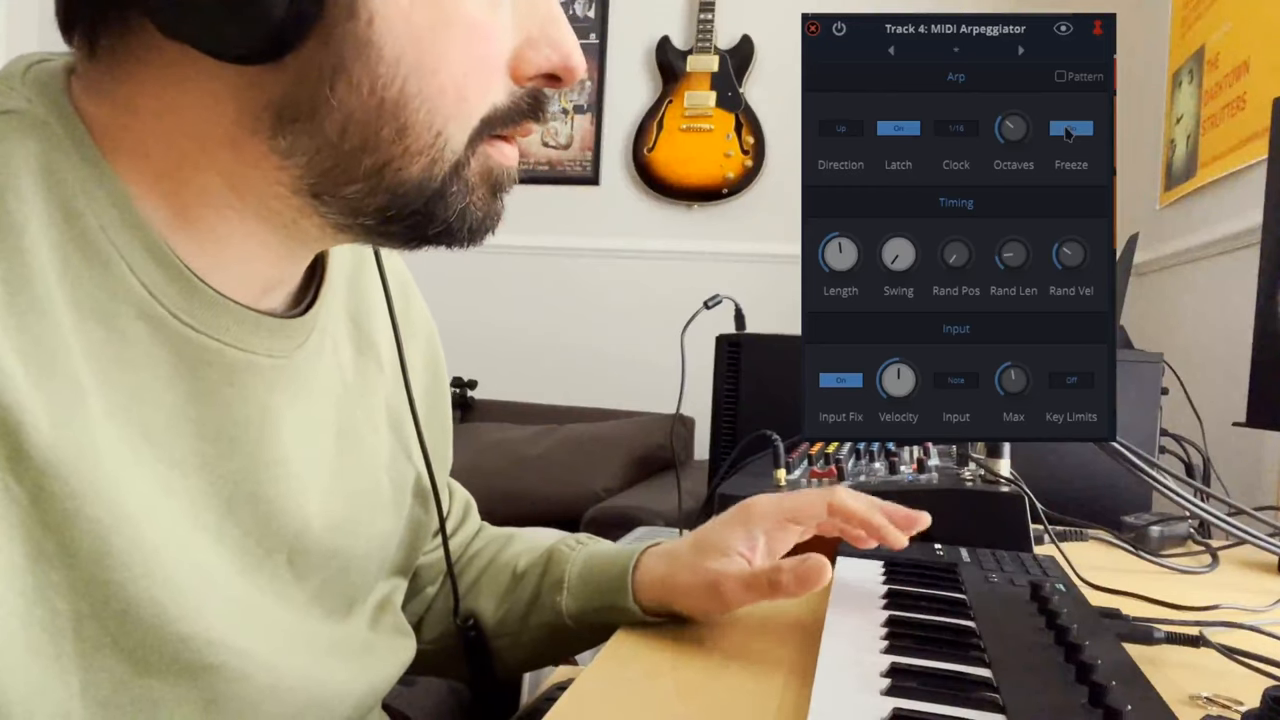
{"action": "left_click", "coordinate": [1072, 128]}
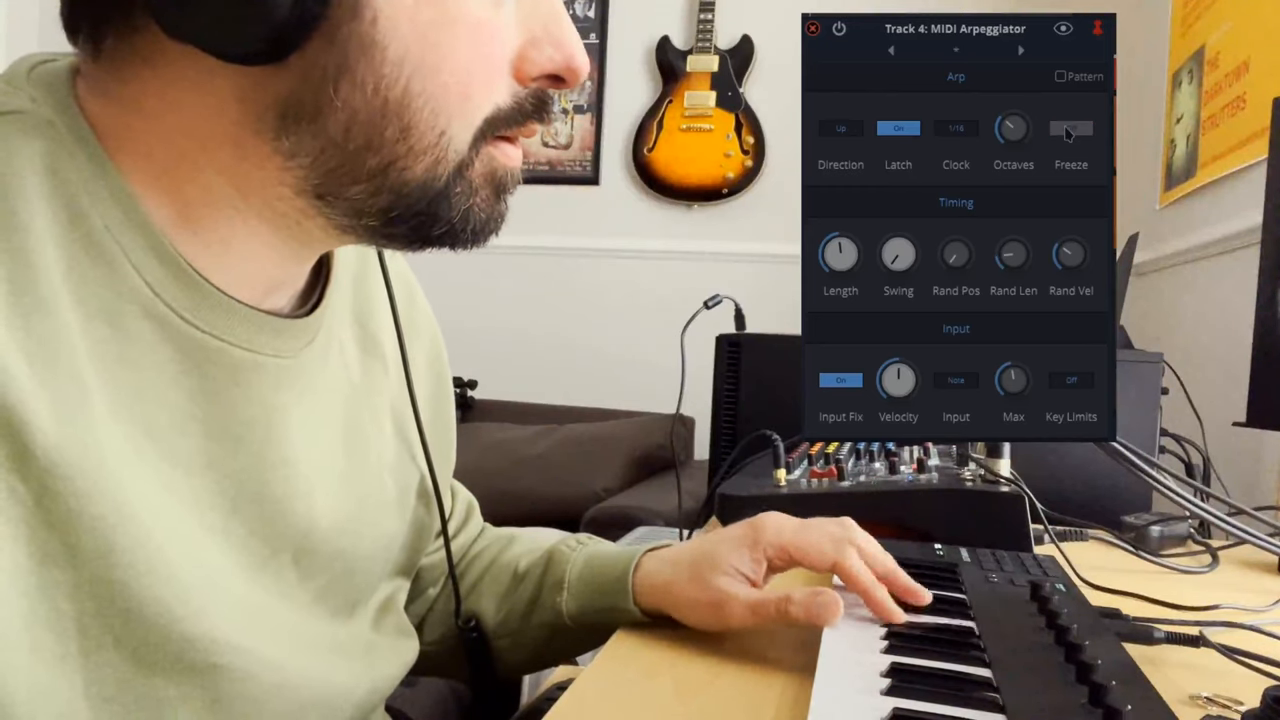
{"action": "left_click", "coordinate": [896, 128]}
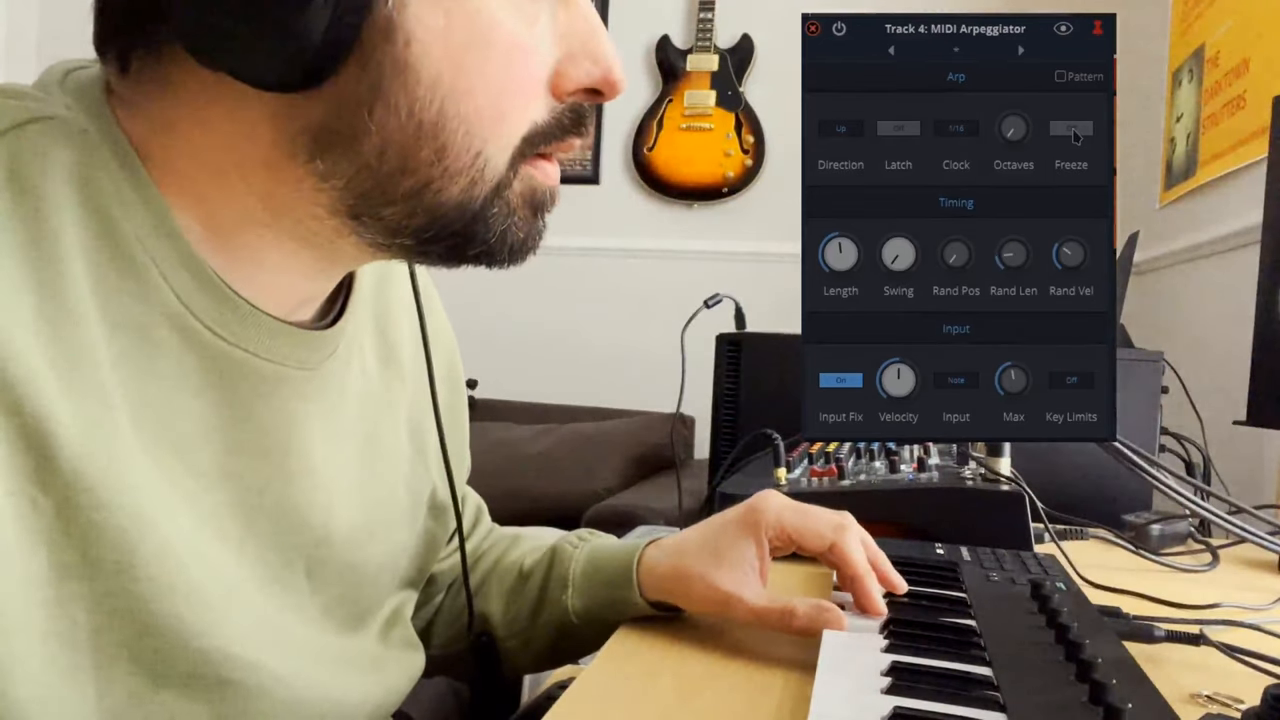
{"action": "left_click", "coordinate": [1072, 128]}
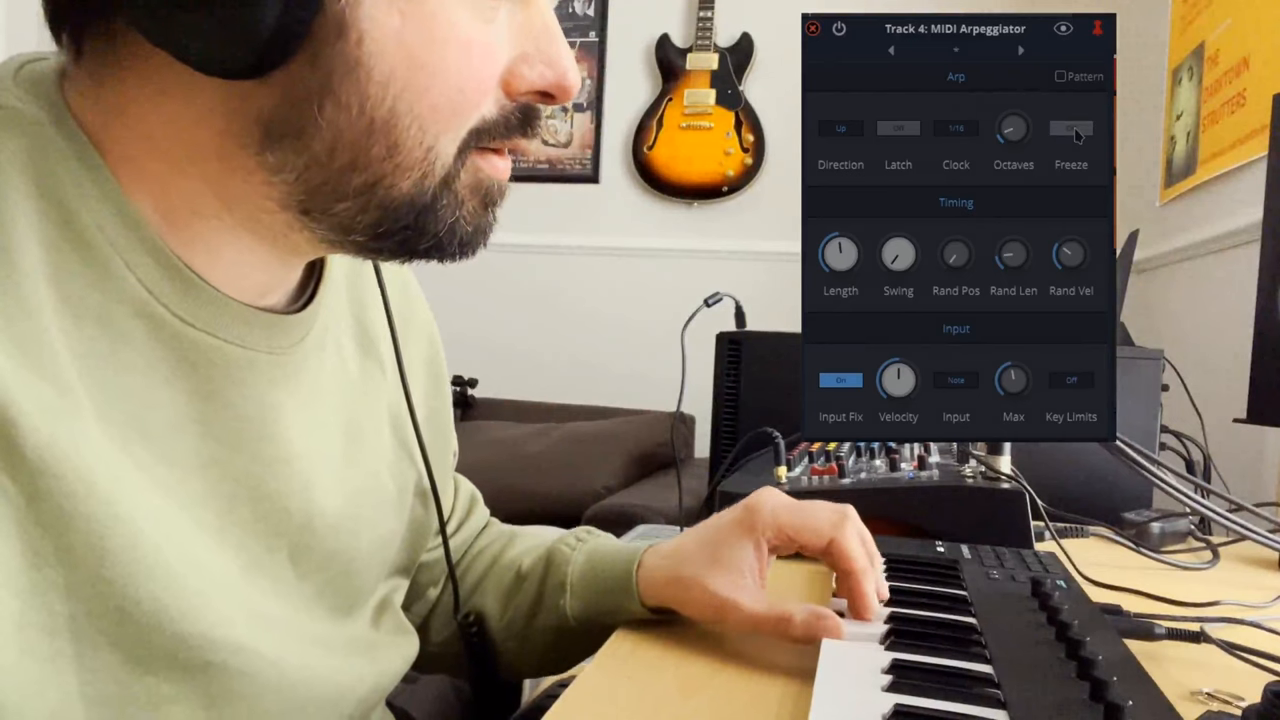
Toggle Freeze until it shows On again, keeping latch off.
{"action": "left_click", "coordinate": [1070, 128]}
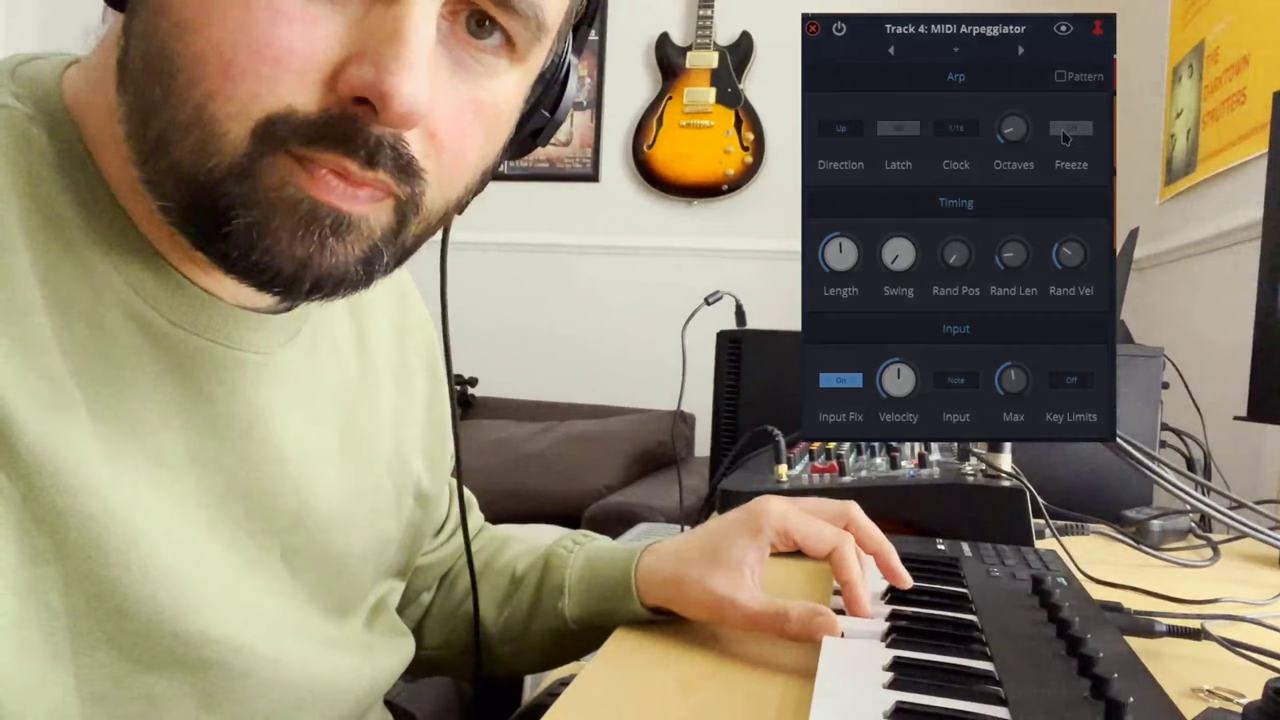
{"action": "left_click", "coordinate": [1070, 128]}
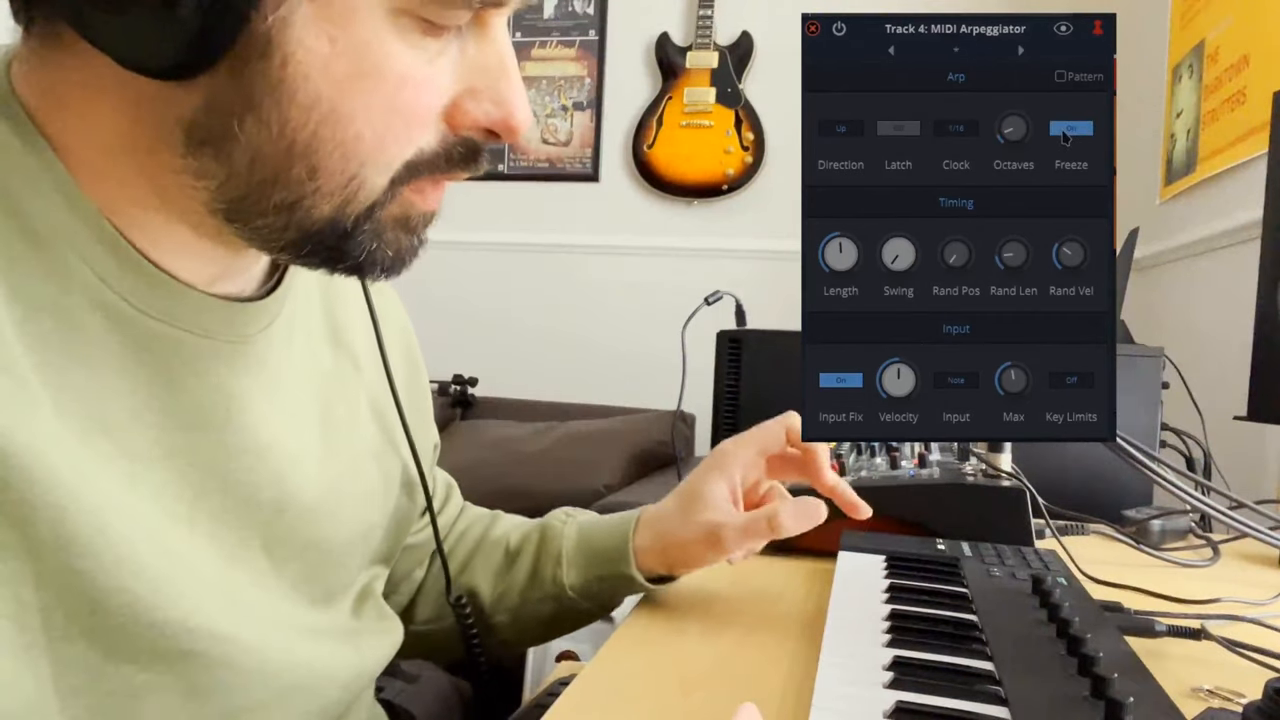